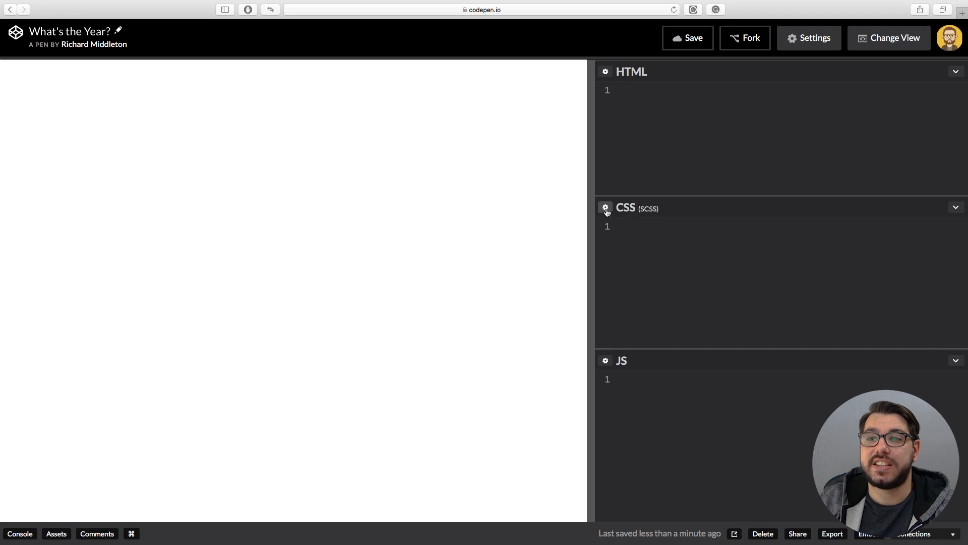
# Review the pen's stylesheet preprocessor settings and return to editing
pyautogui.click(606, 208)
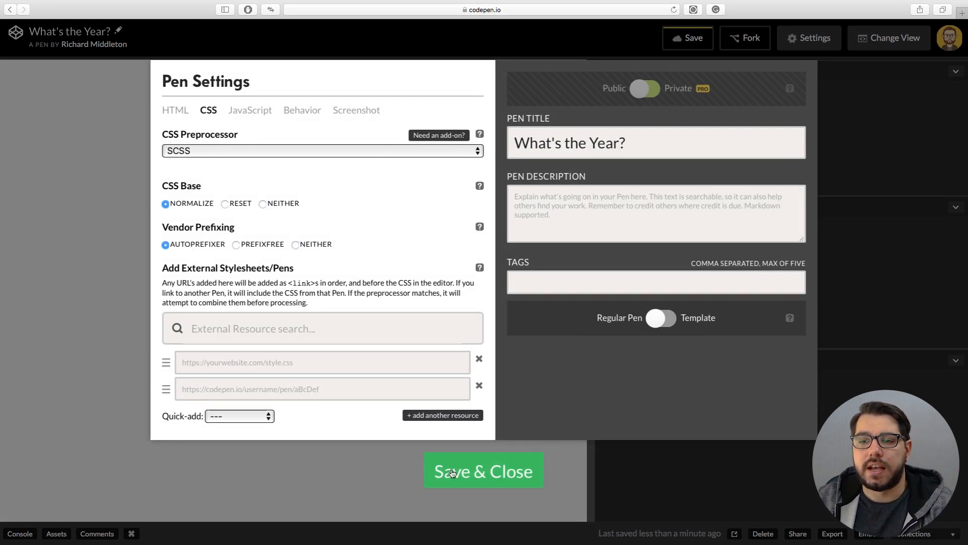
pyautogui.click(483, 471)
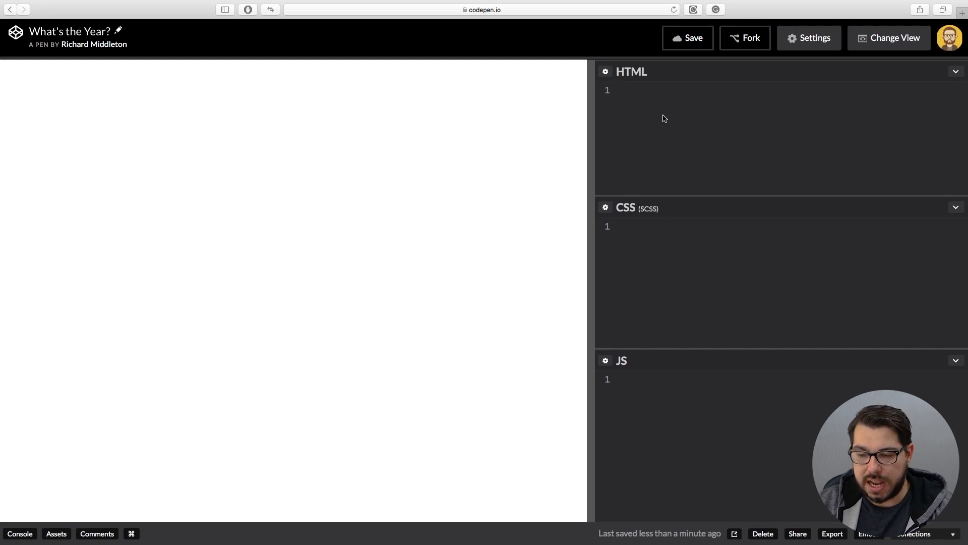
# Write a <footer> element reading '&copy; RichardCodes 2018. All rights Reserved.' in the HTML panel
pyautogui.write('<footer>')
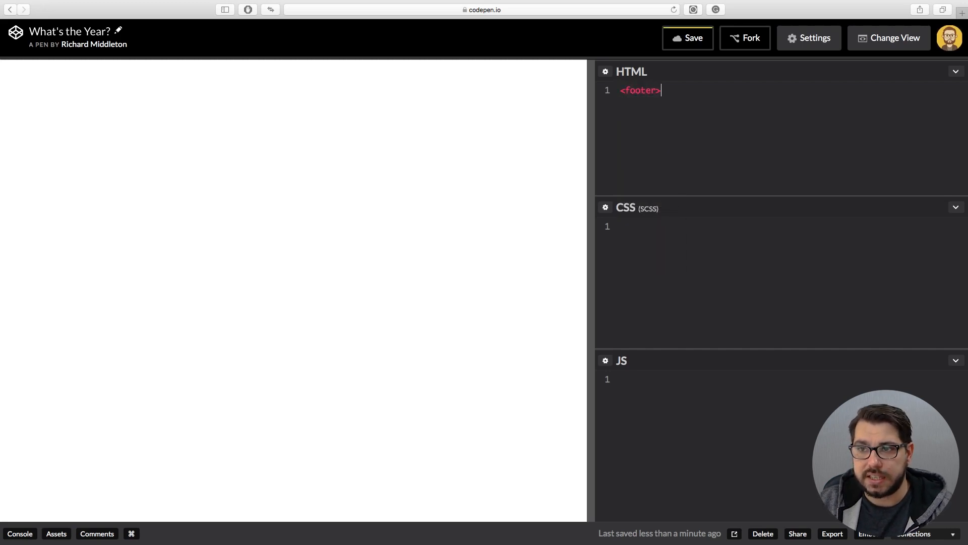
pyautogui.write('footer>')
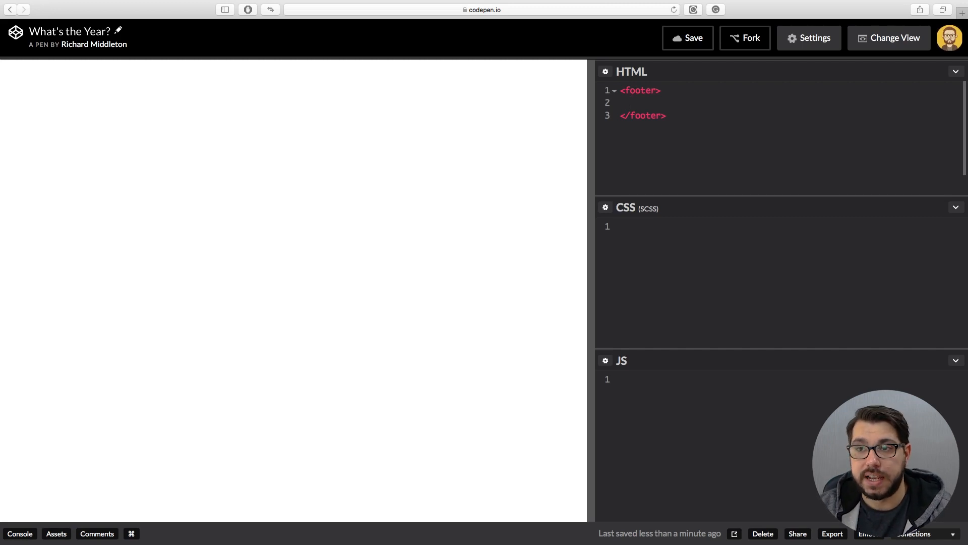
pyautogui.write('&')
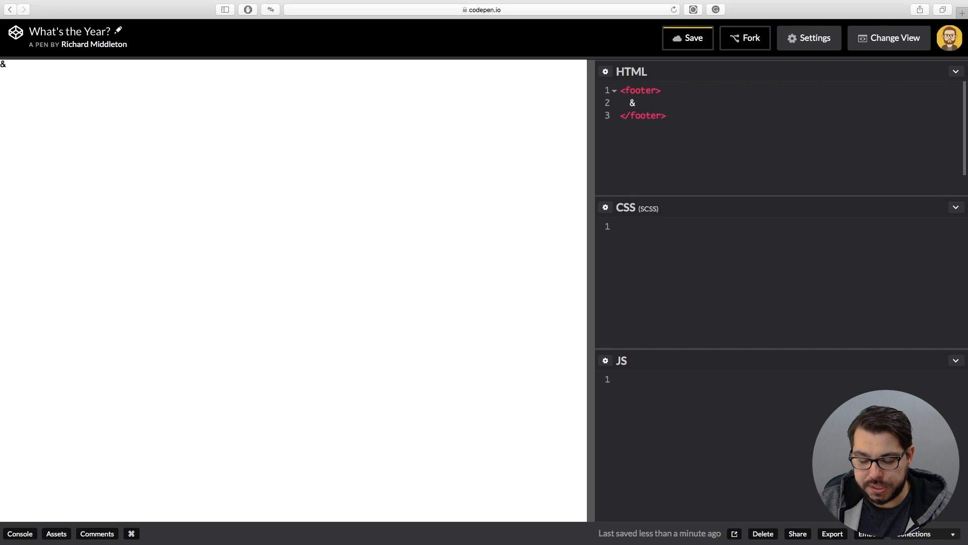
pyautogui.write('copy')
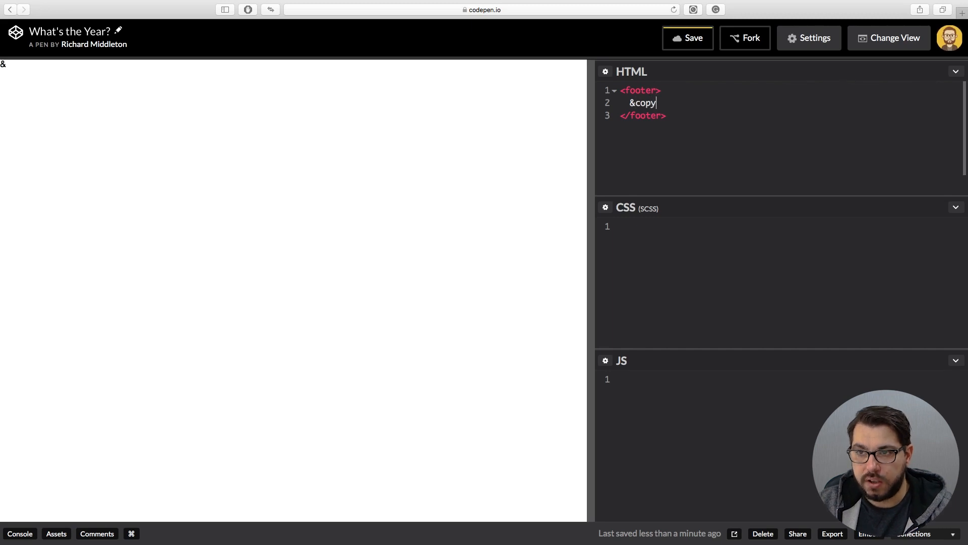
pyautogui.write('; Ric')
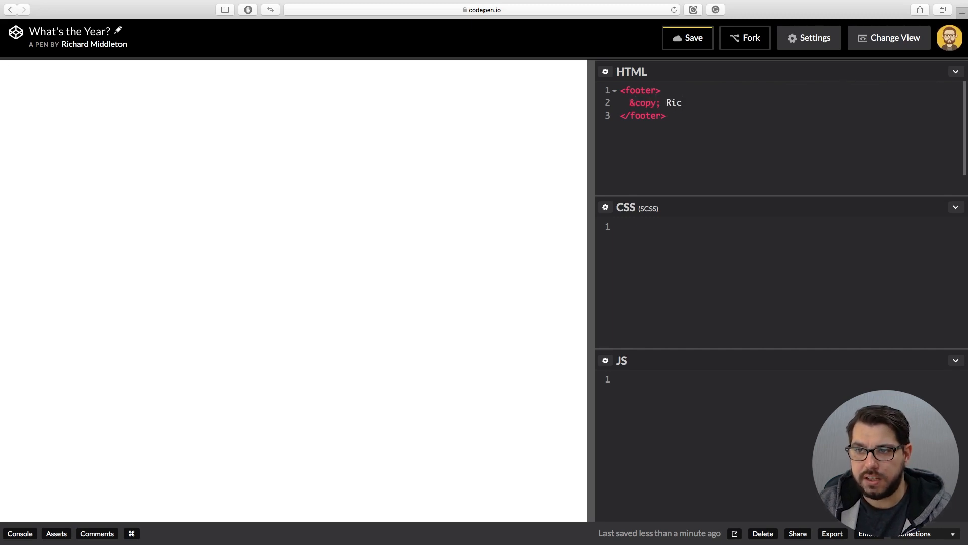
pyautogui.write('hardCod')
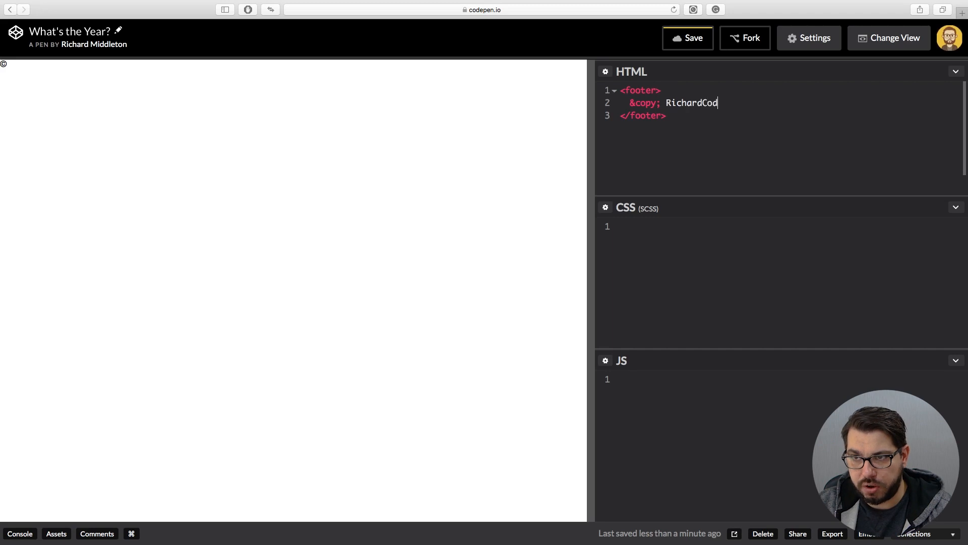
pyautogui.write('es 201')
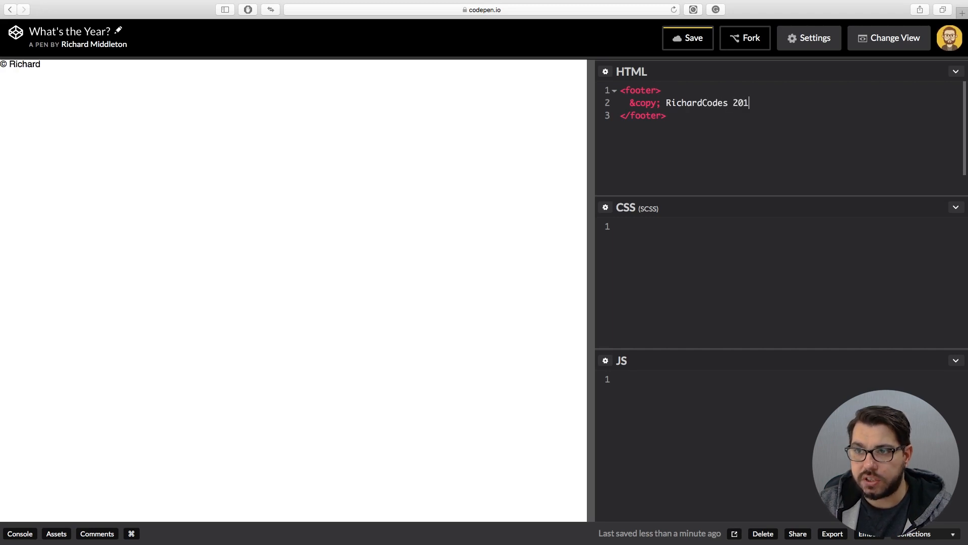
pyautogui.write('8.')
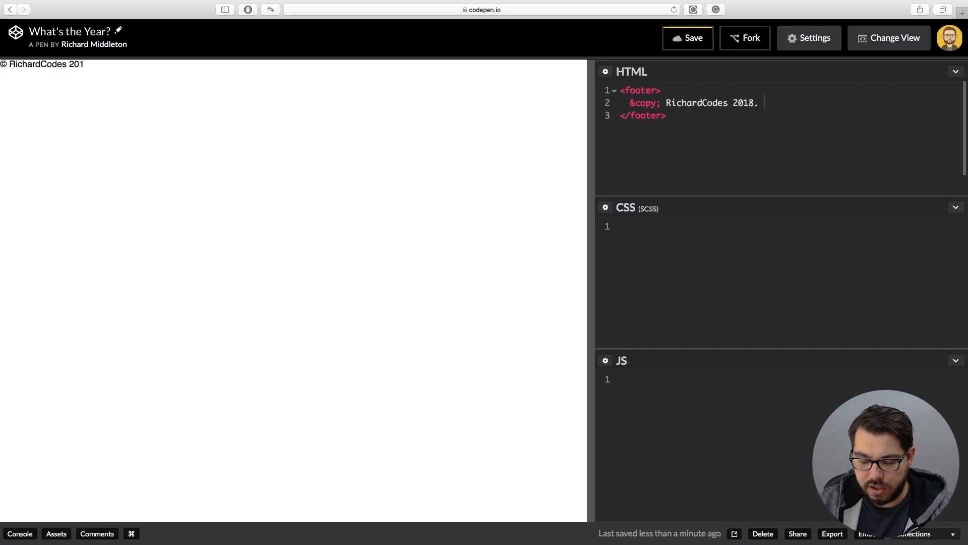
pyautogui.write('All r')
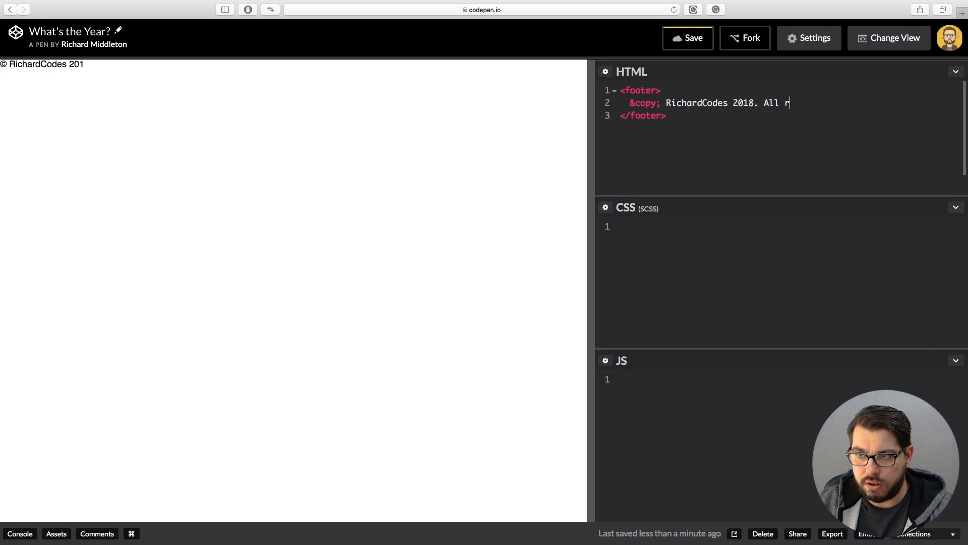
pyautogui.write('ights Res')
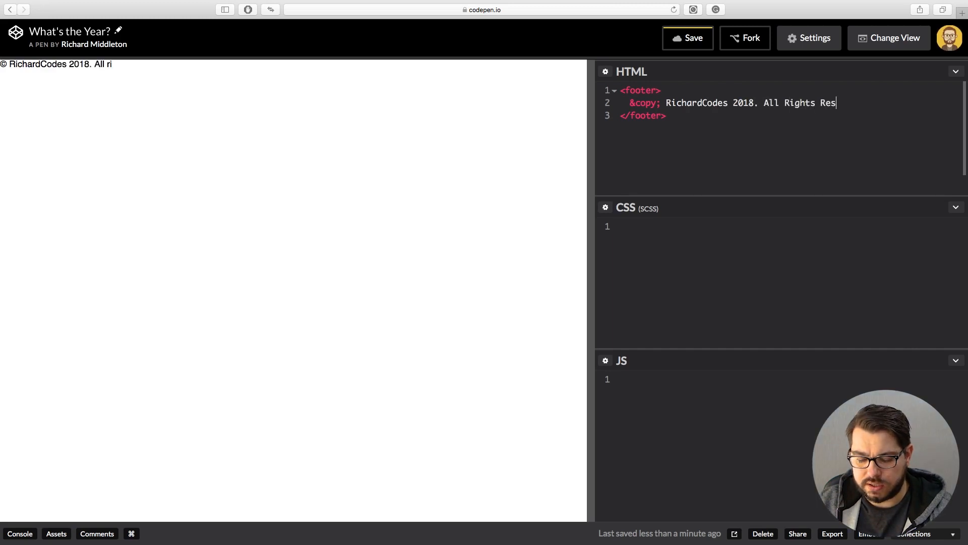
pyautogui.write('erved.')
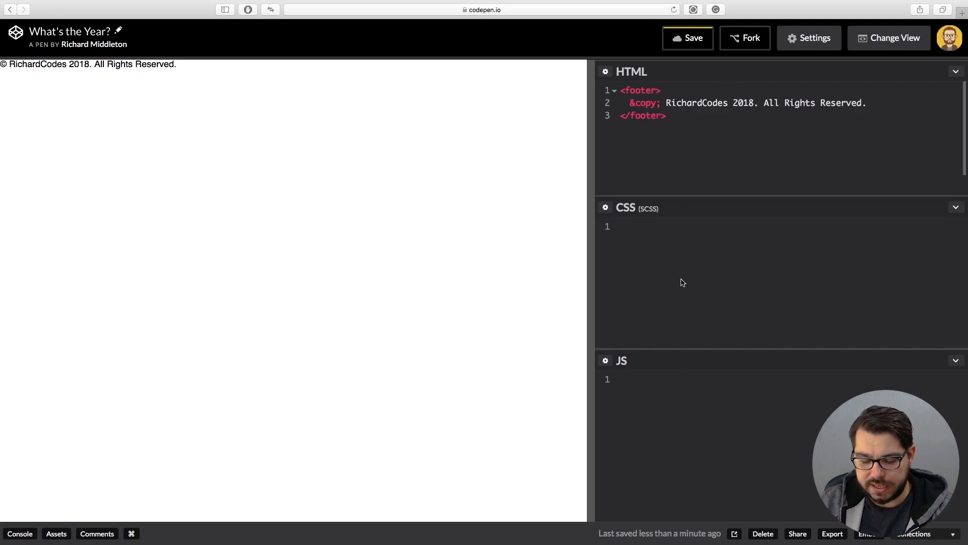
# Start a footer SCSS rule with position: absolute; bottom: 0; and begin its background-color
pyautogui.write('footer {')
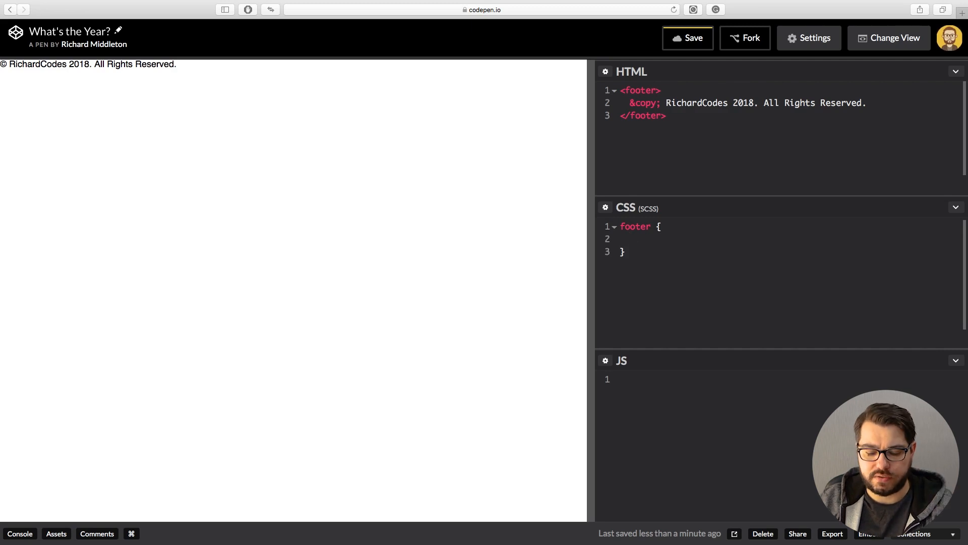
pyautogui.write('positio')
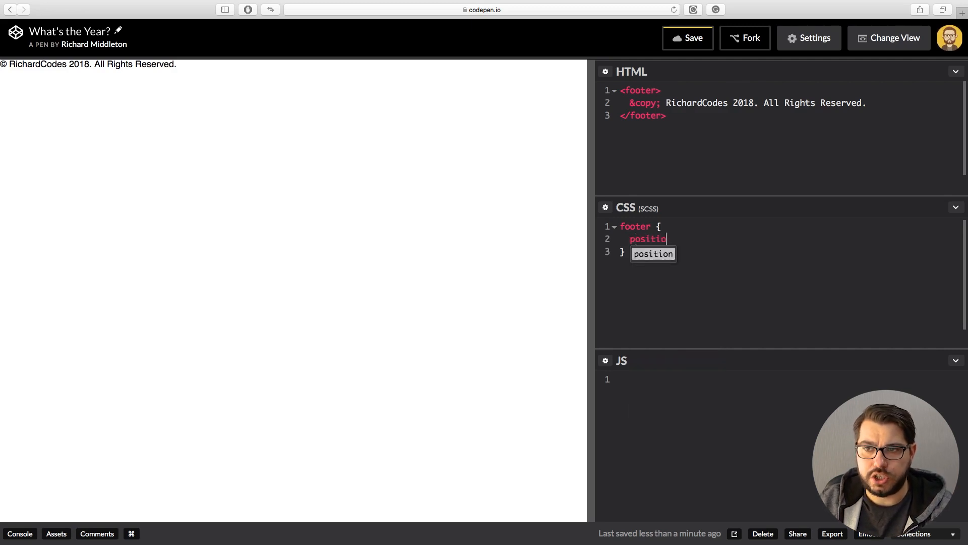
pyautogui.write(': absolute;')
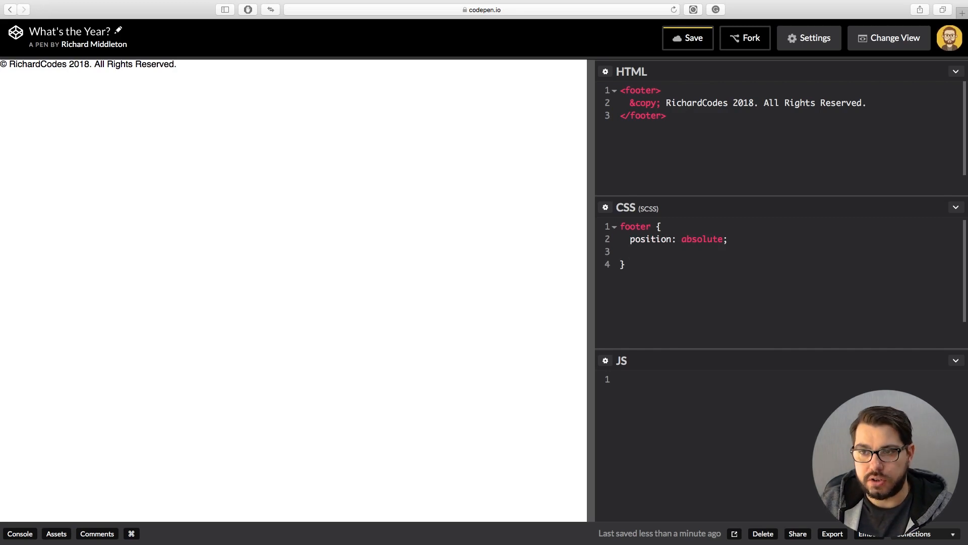
pyautogui.write('bottom:')
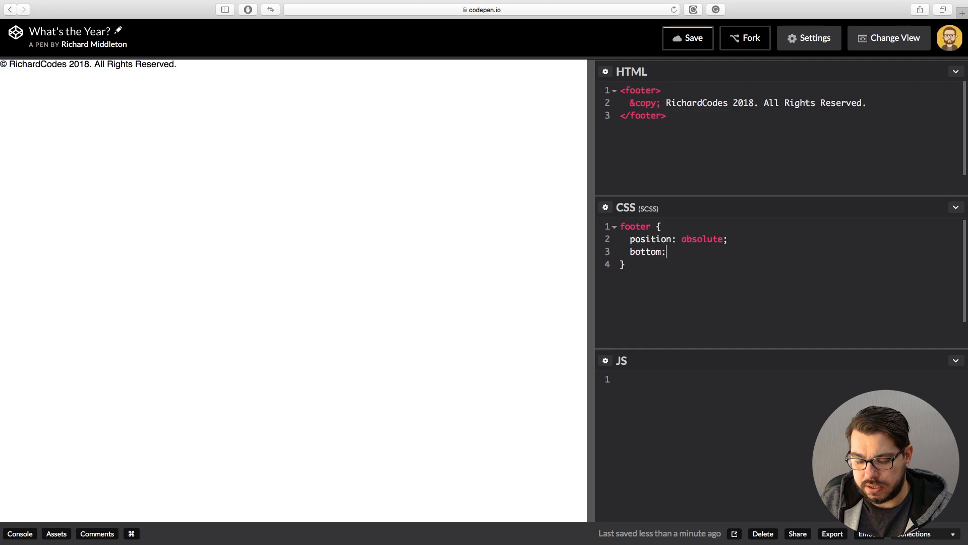
pyautogui.write('0;')
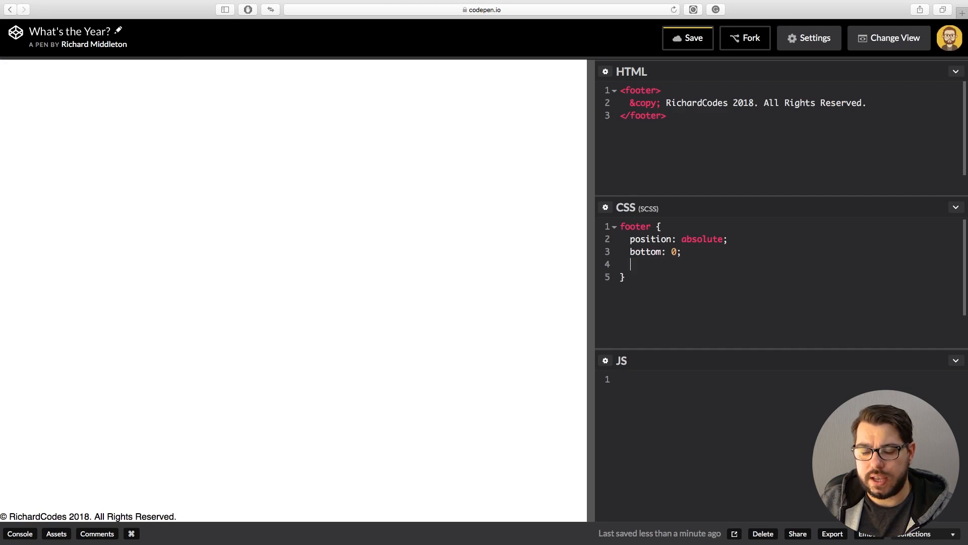
pyautogui.write('background-color:')
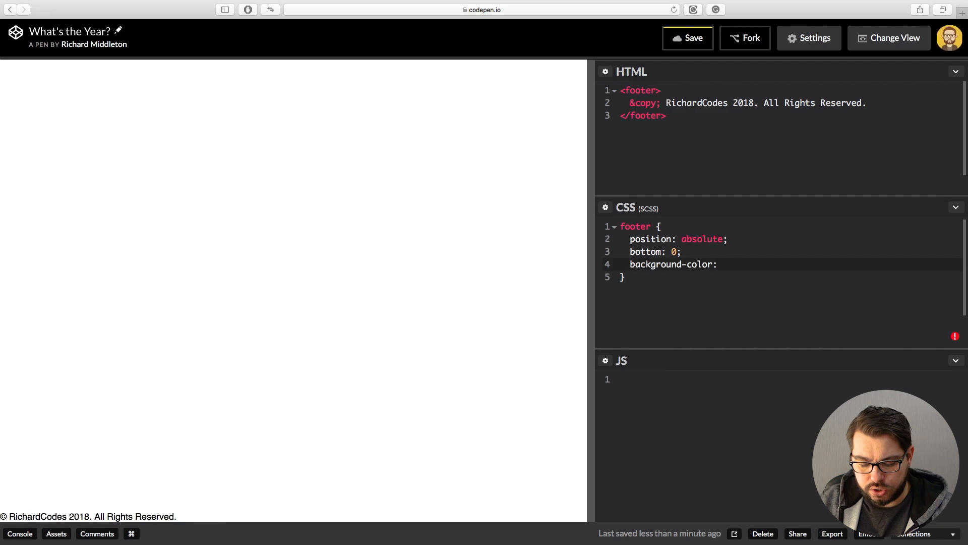
# Give the footer background-color #2e3b3 dark blue and width 100%
pyautogui.click(719, 263)
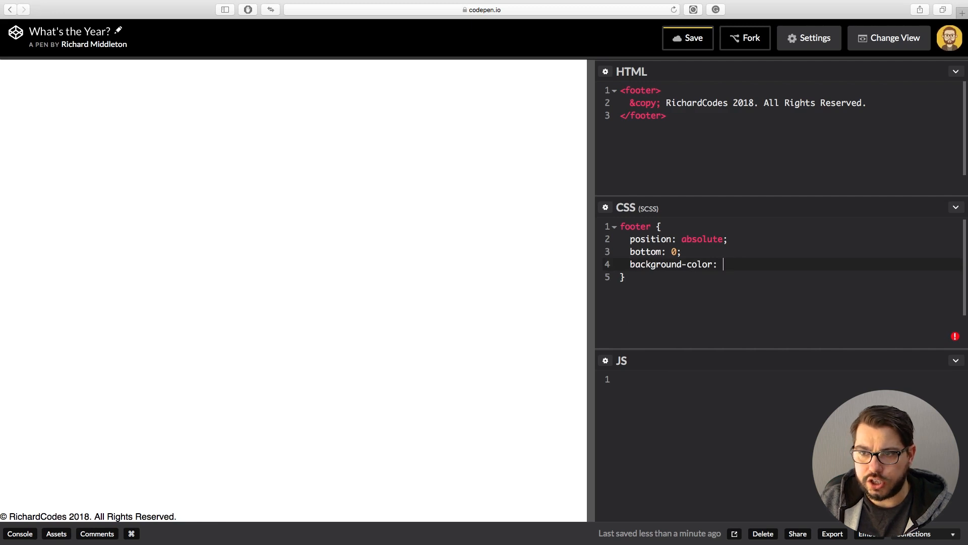
pyautogui.write('#2')
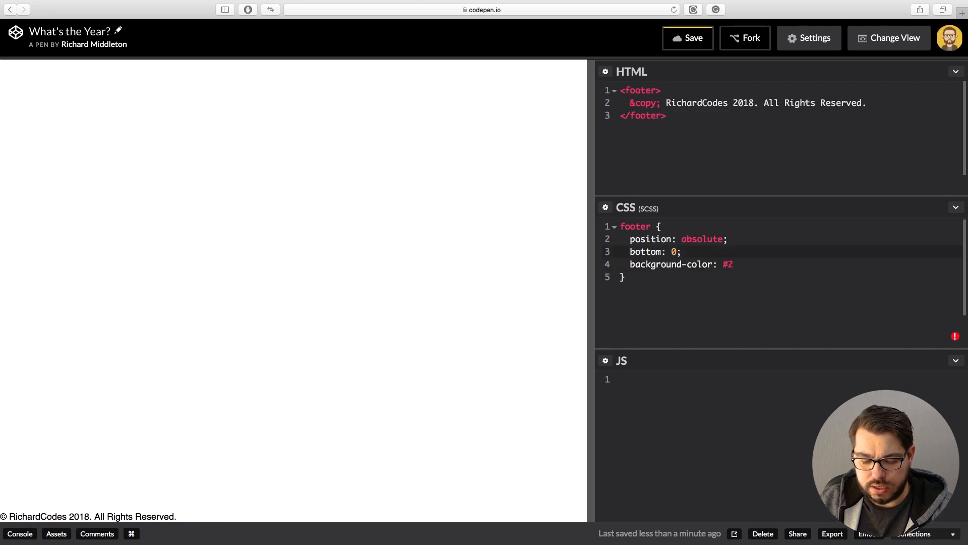
pyautogui.write('e3b')
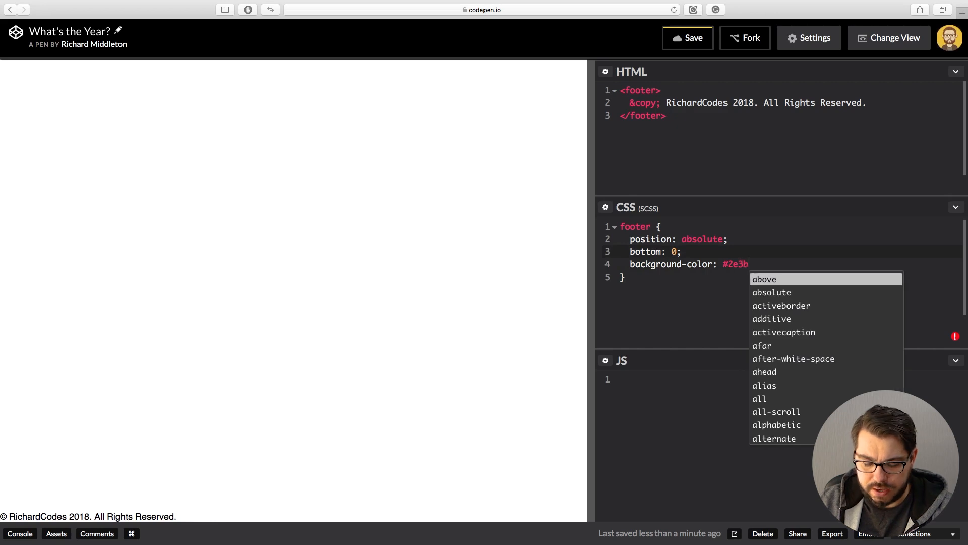
pyautogui.write('3;')
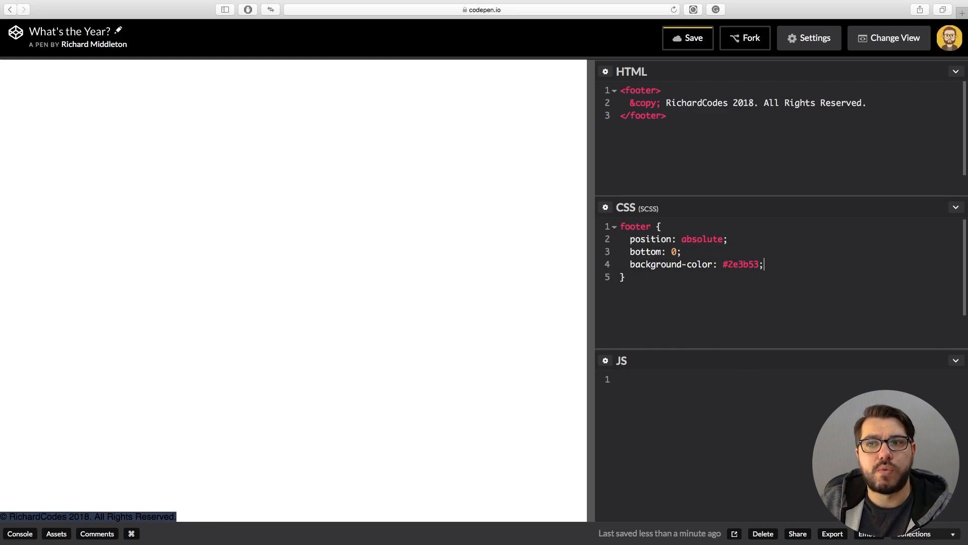
pyautogui.write('width:')
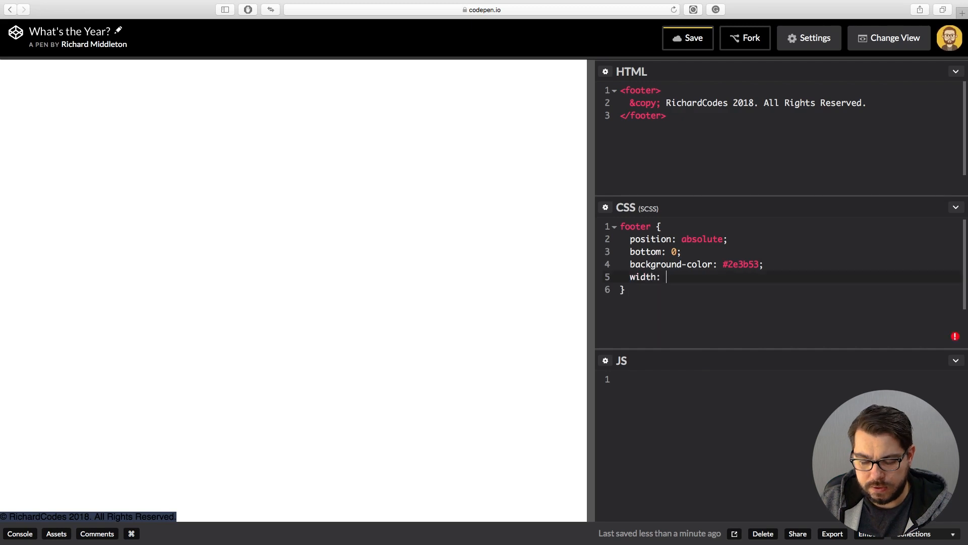
pyautogui.write('100%;')
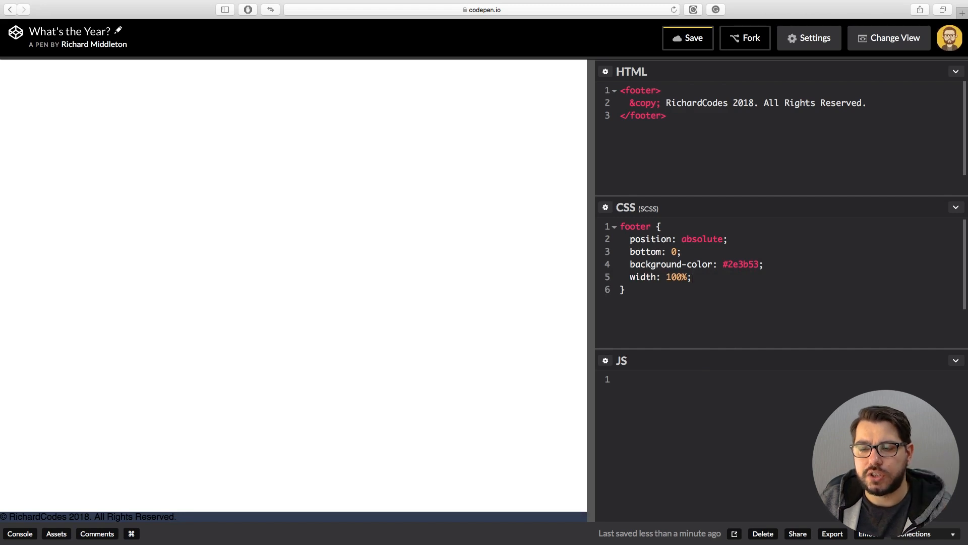
# Add color: white; text-align: center; padding: 16px; to the footer rule
pyautogui.write('color')
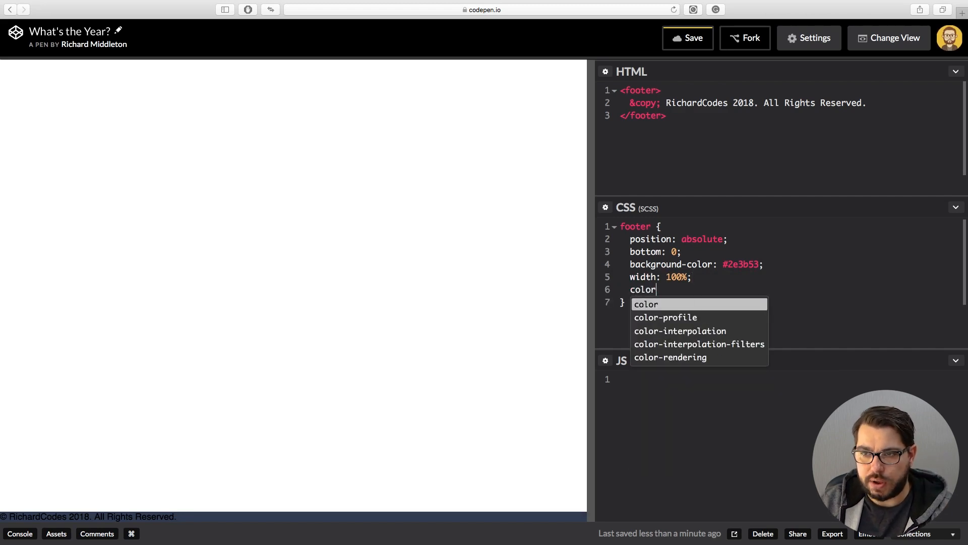
pyautogui.write(': white')
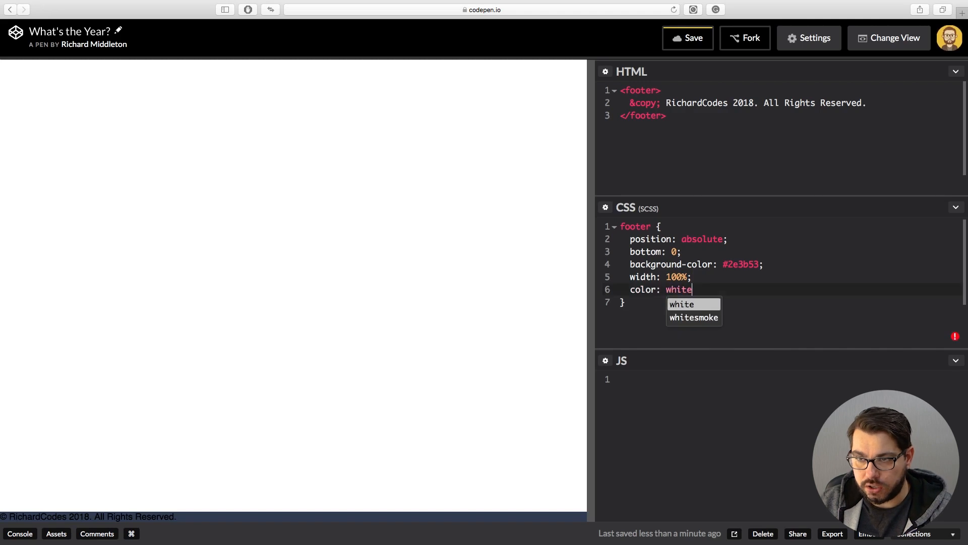
pyautogui.write(';')
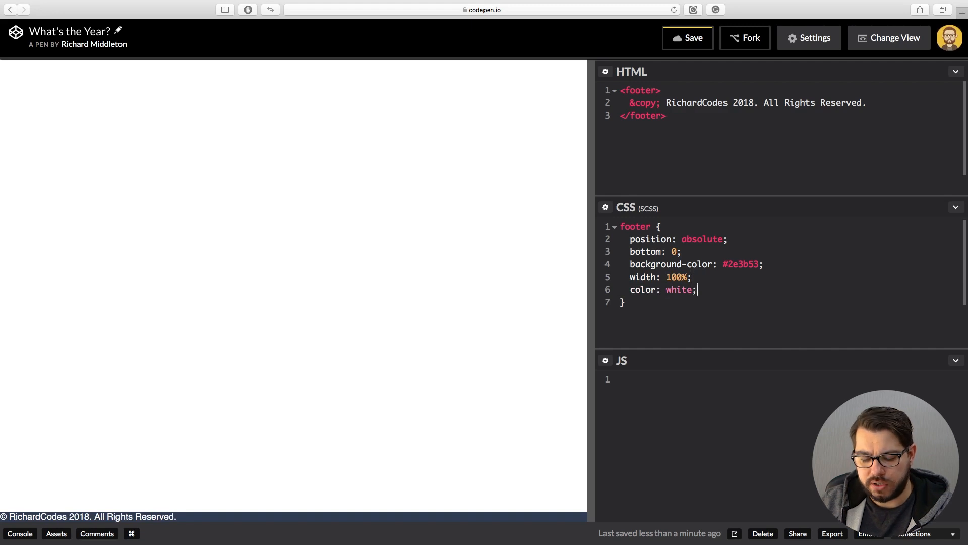
pyautogui.write('text-align:')
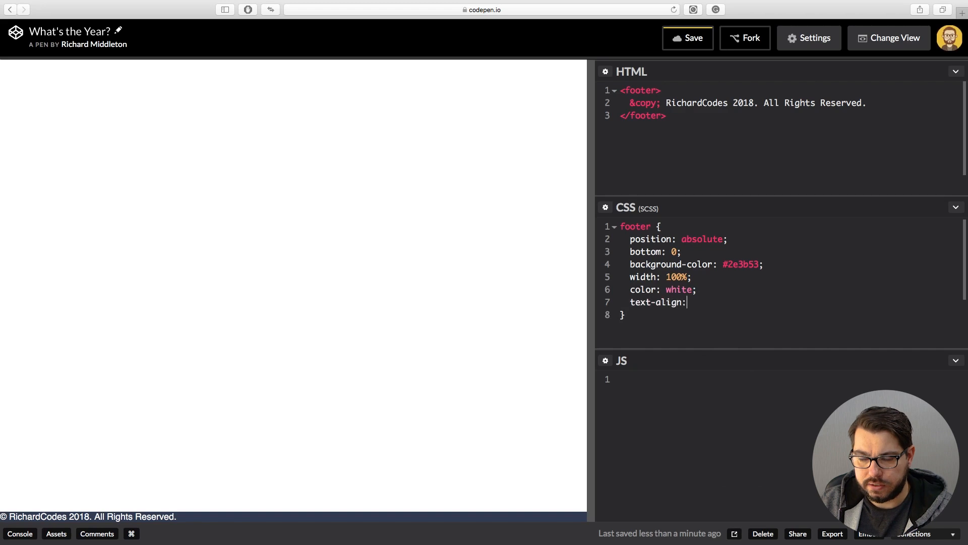
pyautogui.write('center;')
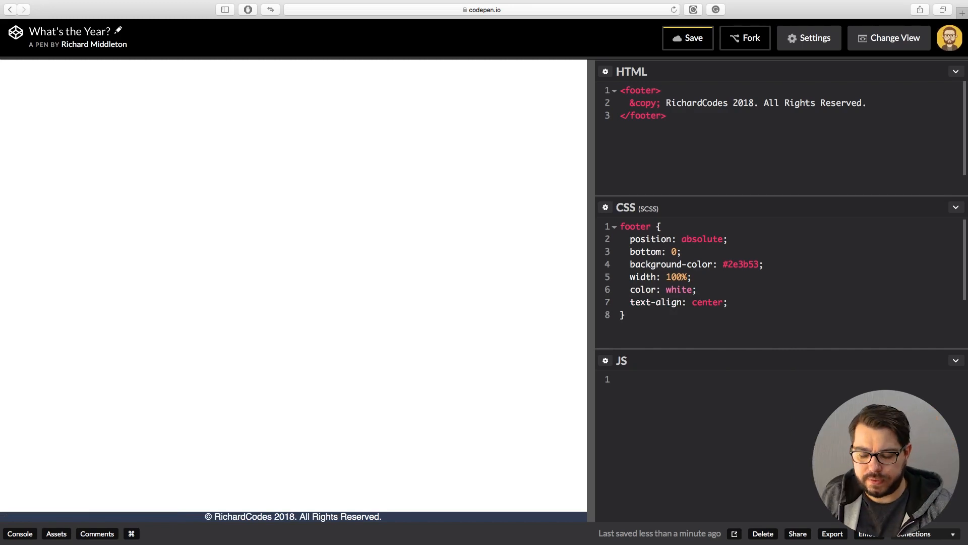
pyautogui.write('padding')
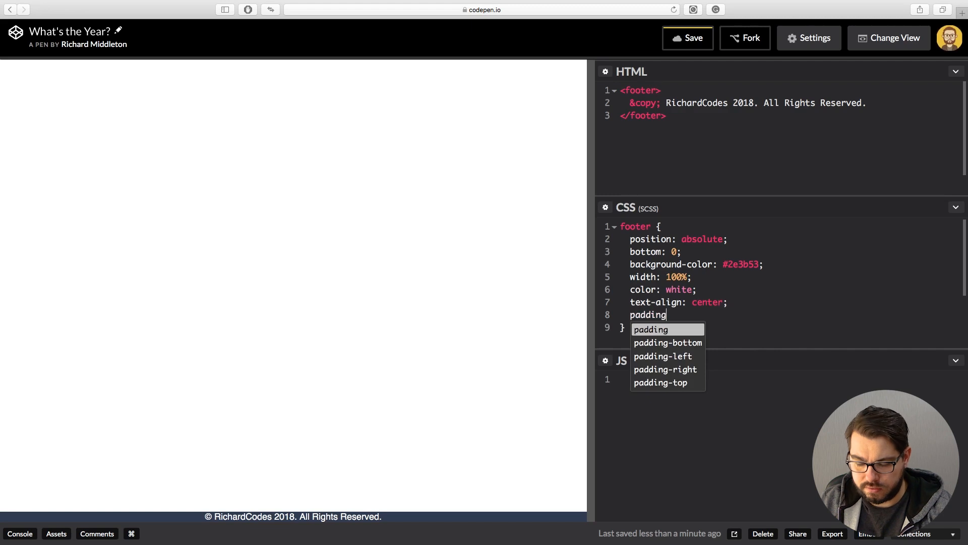
pyautogui.write(': 16px')
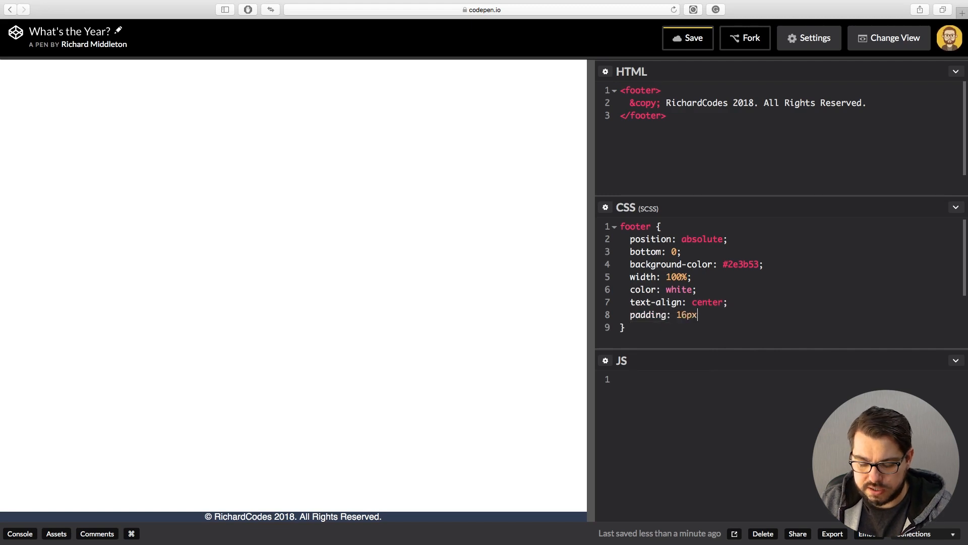
pyautogui.write(';')
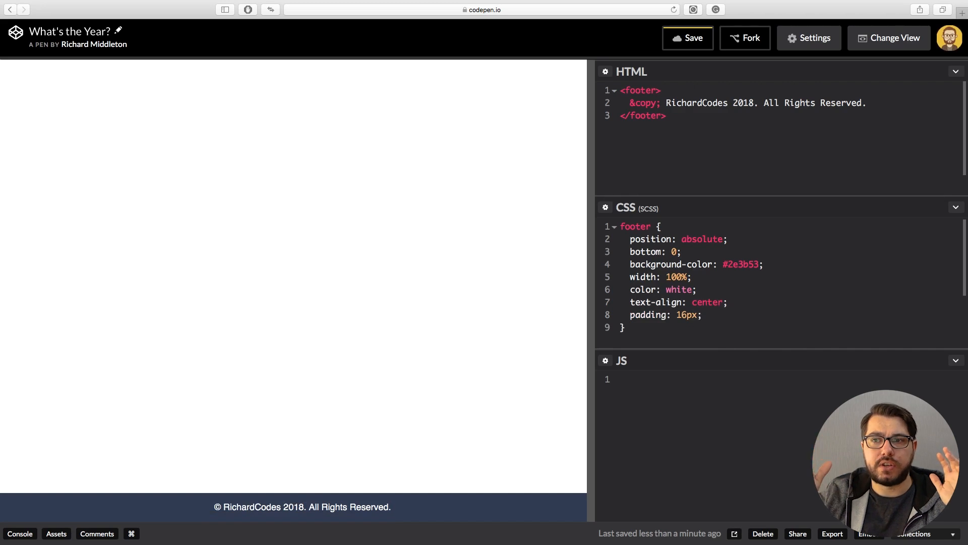
# In the JS panel, write document.getElementsByTagName('footer') using the autocomplete suggestion
pyautogui.click(702, 314)
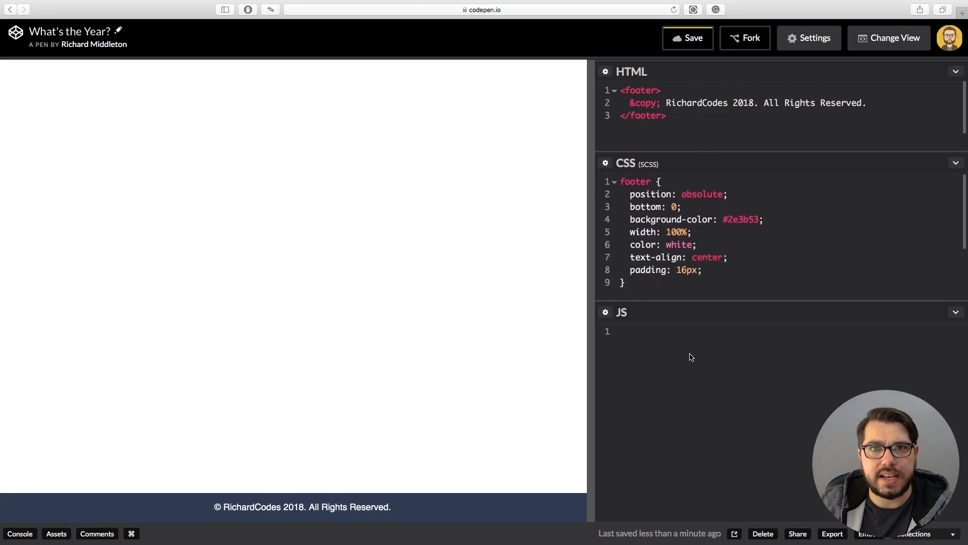
pyautogui.click(624, 331)
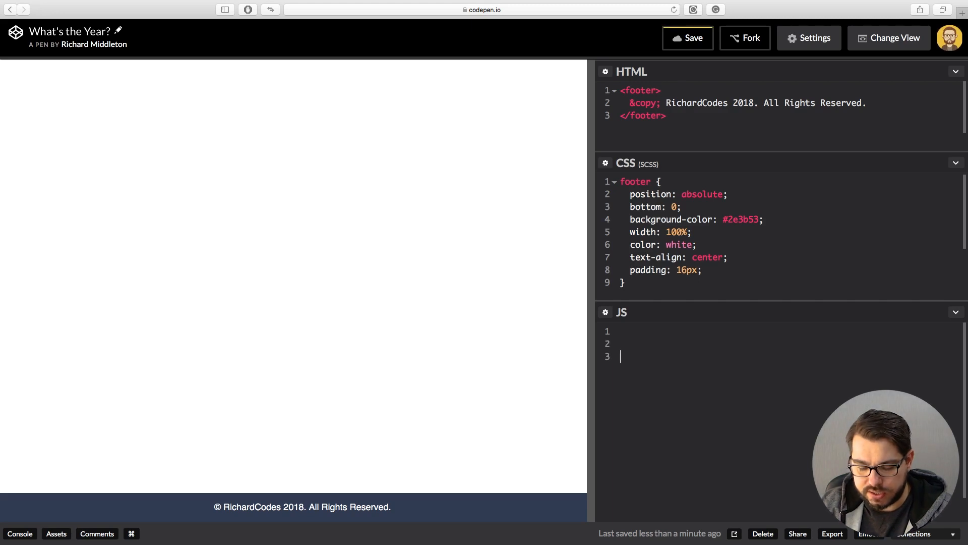
pyautogui.write('document.')
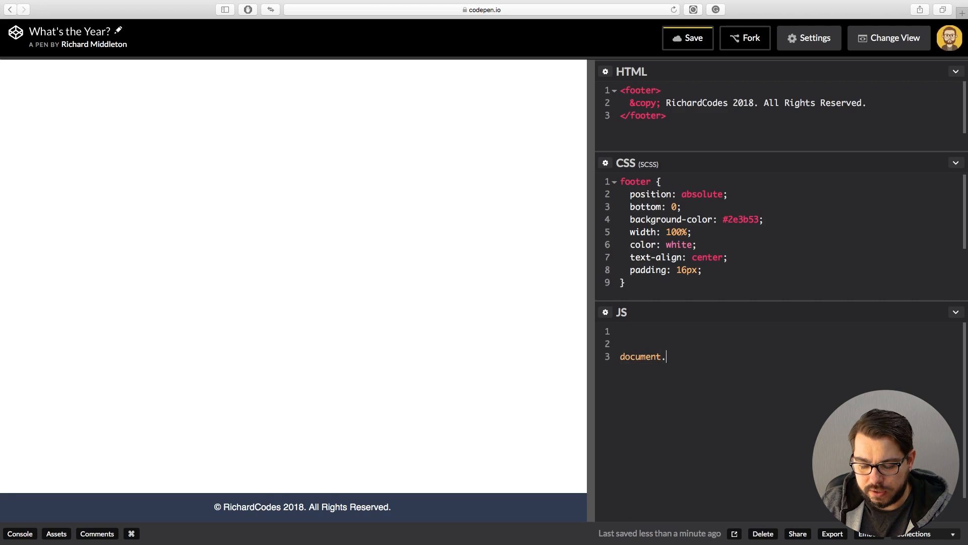
pyautogui.write('getEle')
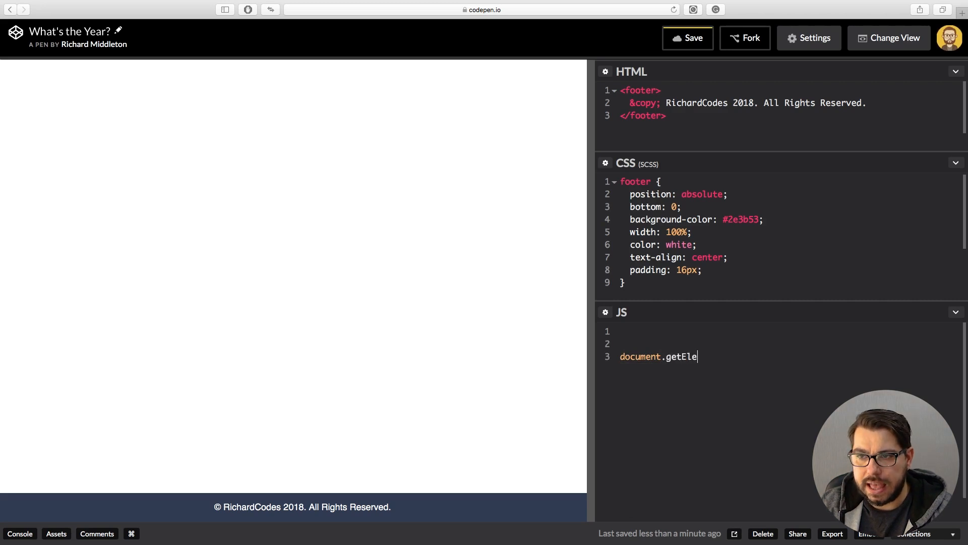
pyautogui.write('me')
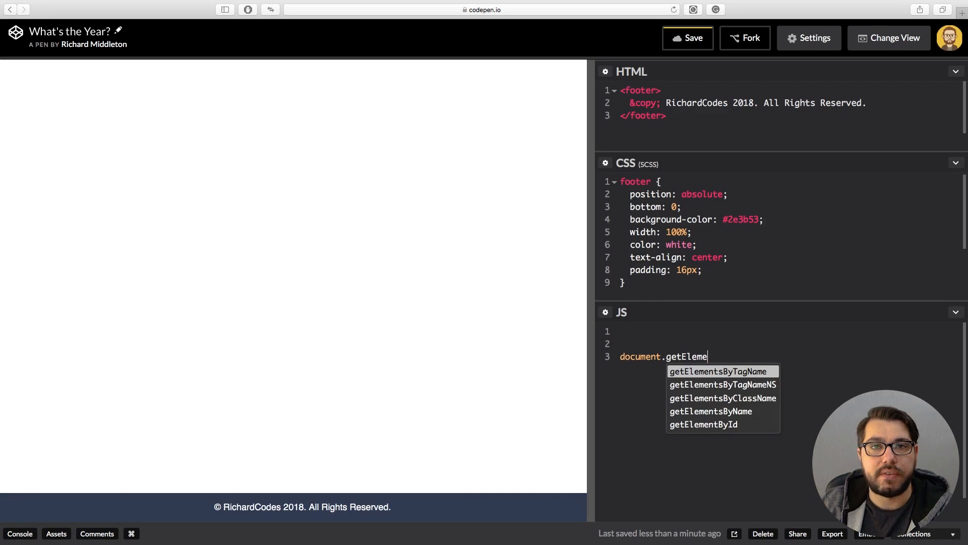
pyautogui.press('Tab')
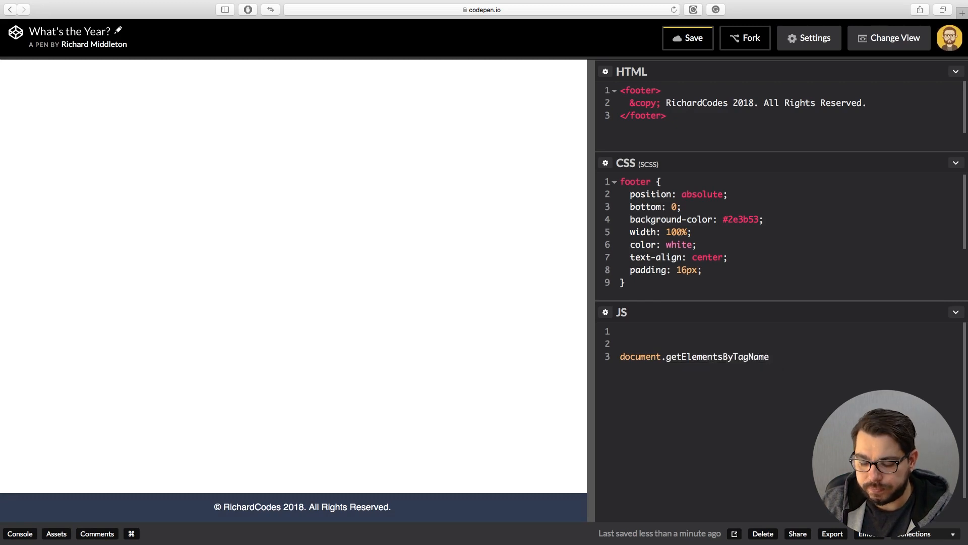
pyautogui.write("('foot'")
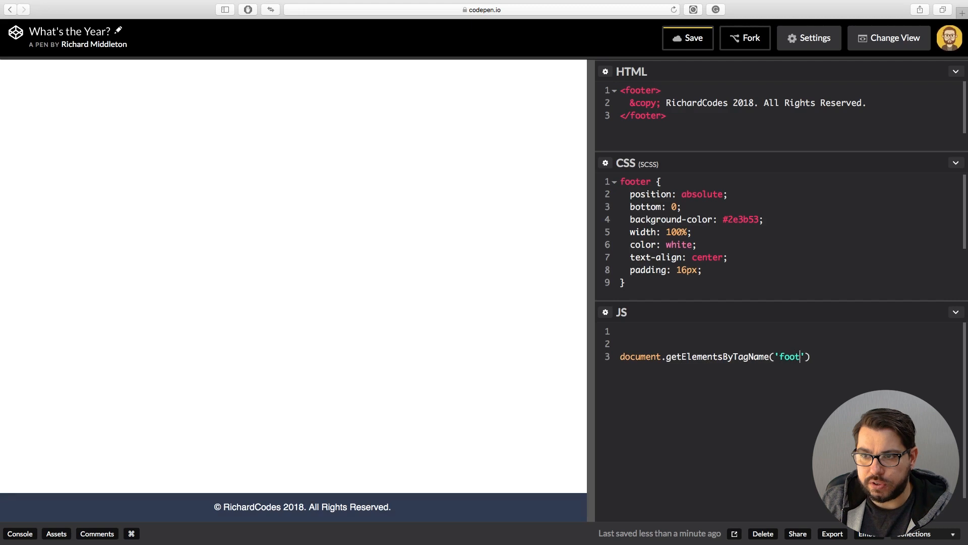
pyautogui.write('er')
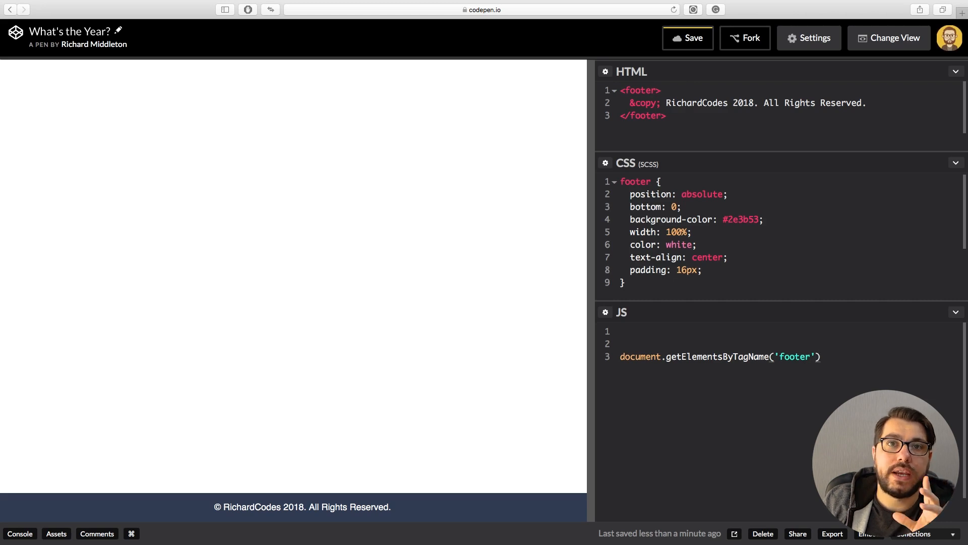
# Complete the line as [0].innerHTML = year; to assign the footer's content
pyautogui.click(818, 356)
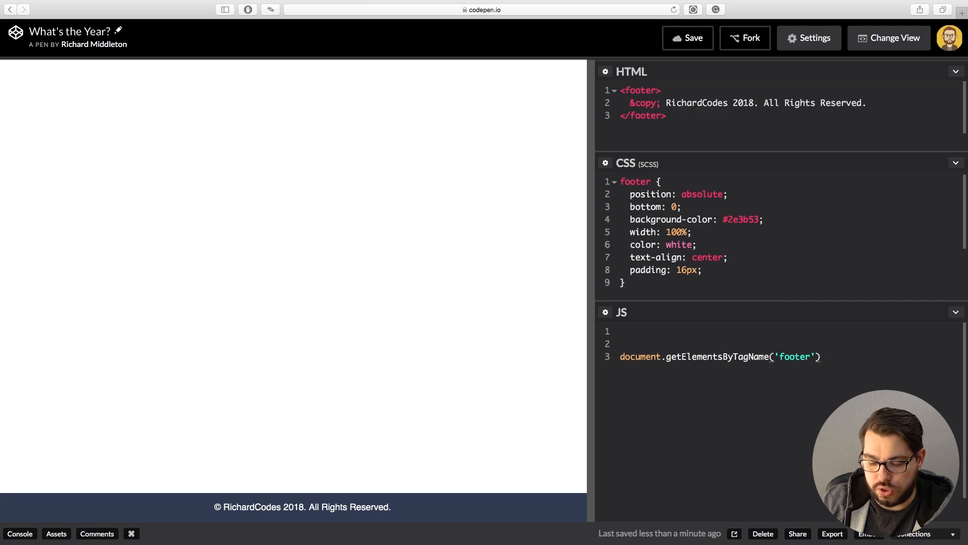
pyautogui.write('[0].i')
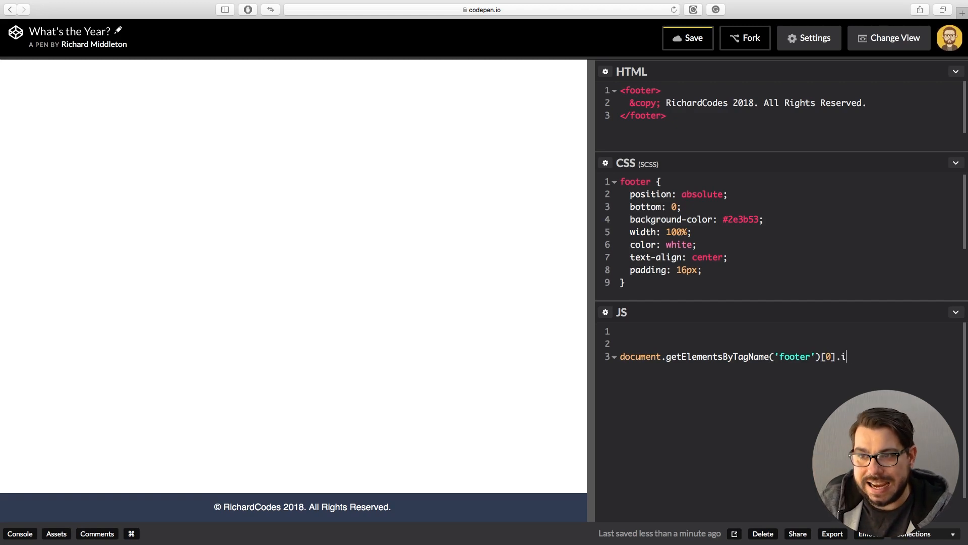
pyautogui.write('nnerHTML =')
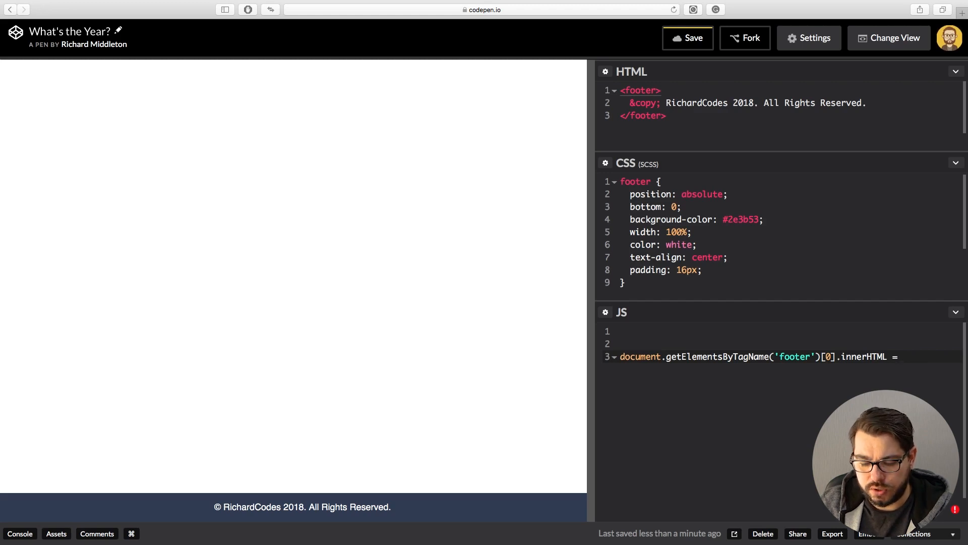
pyautogui.write('year;')
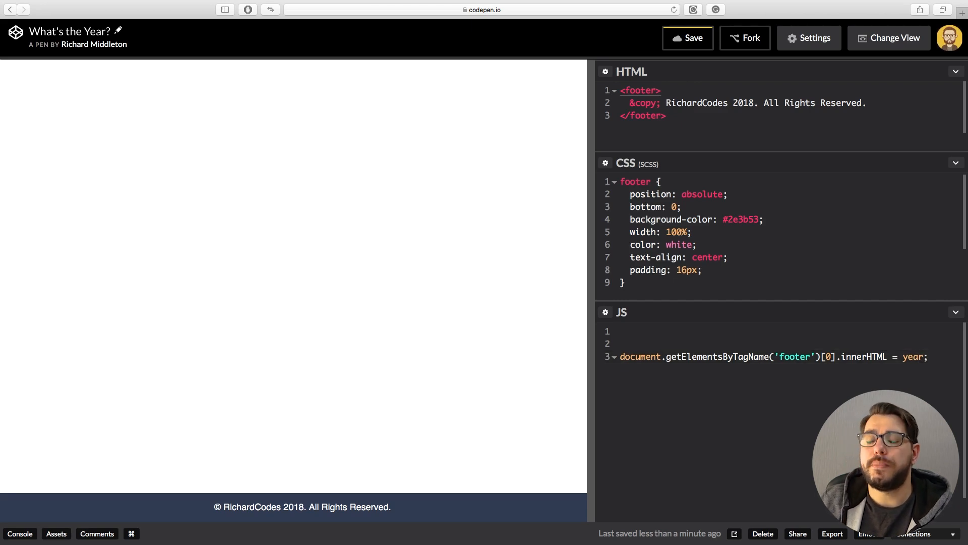
# Declare var year = new Date(); so the footer shows the full current date
pyautogui.write('var y')
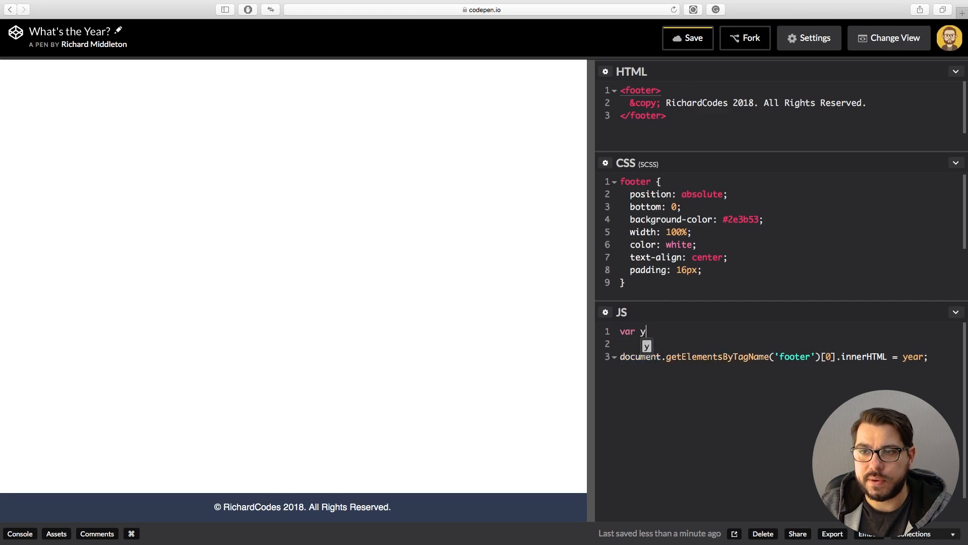
pyautogui.write('ear =')
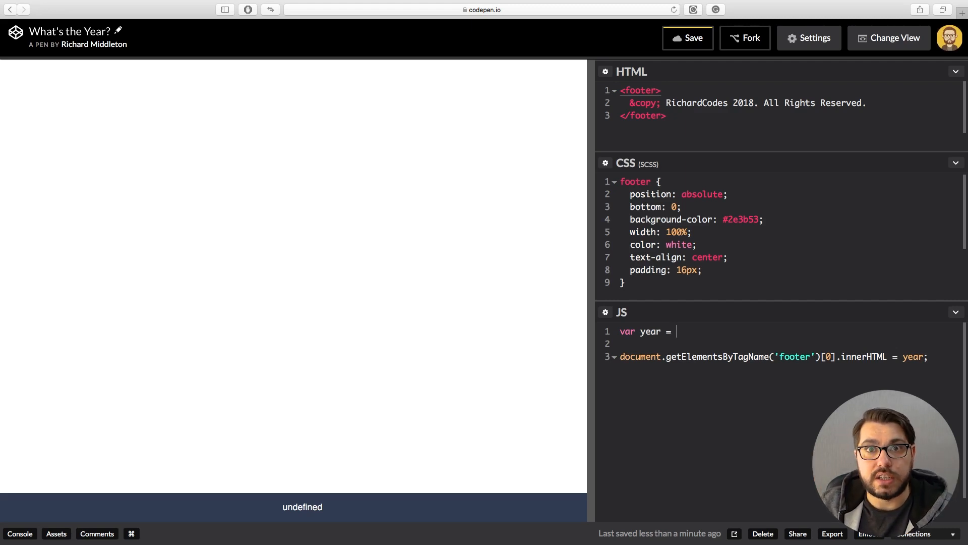
pyautogui.write('new')
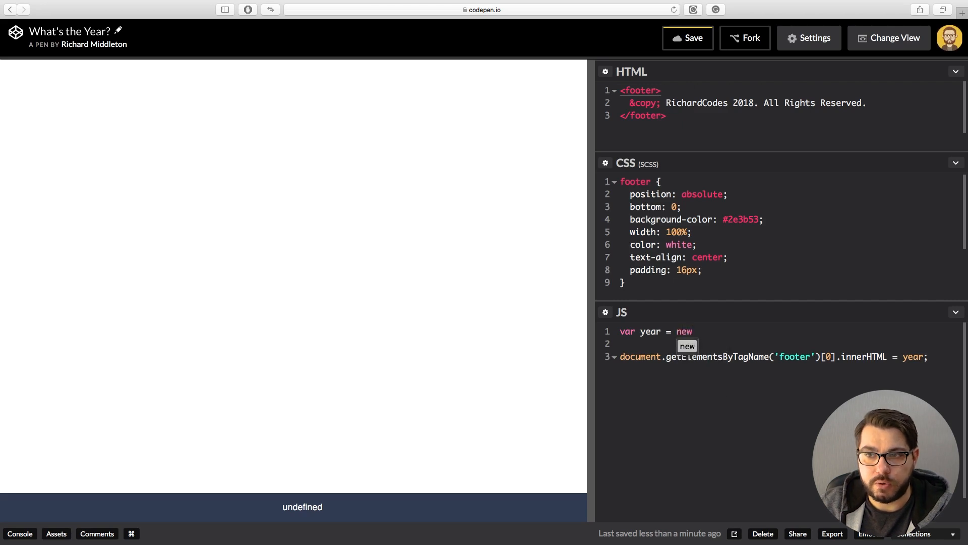
pyautogui.write('Date90')
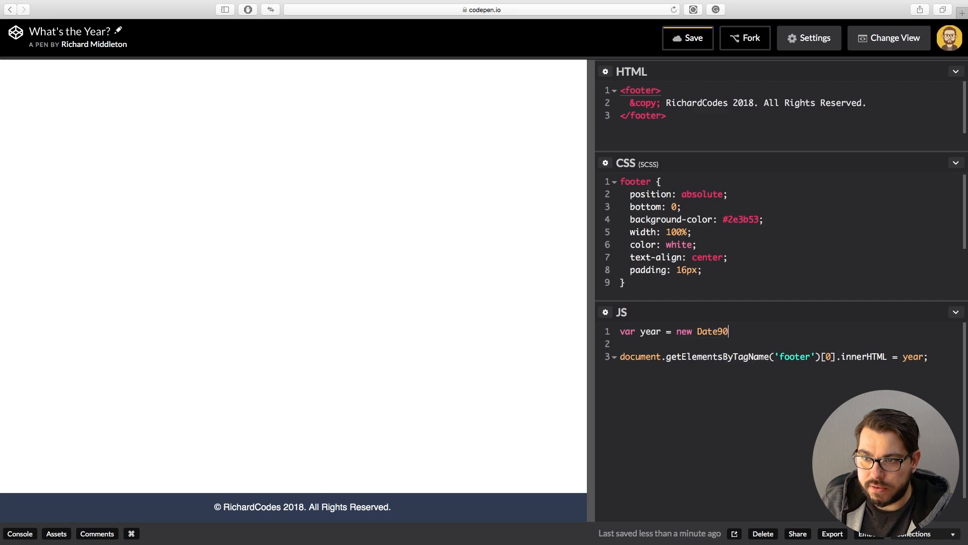
pyautogui.write('();')
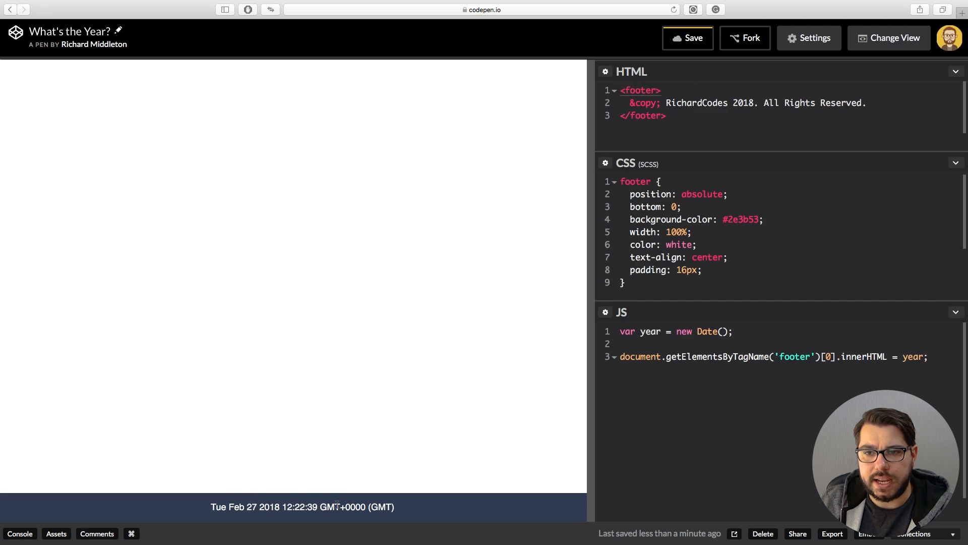
pyautogui.moveTo(372, 505)
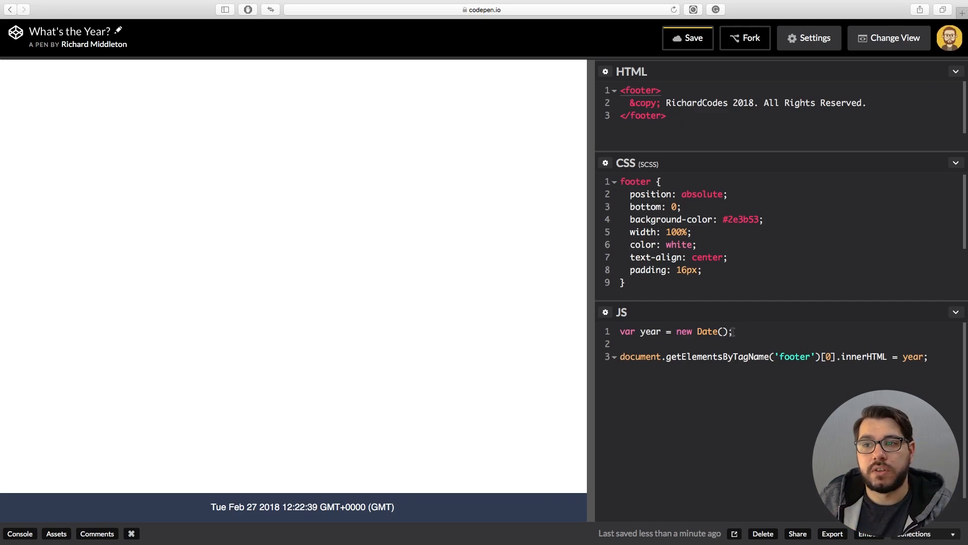
# Append .getMonth() then change it to .getFullYear() so year holds 2018
pyautogui.write('.')
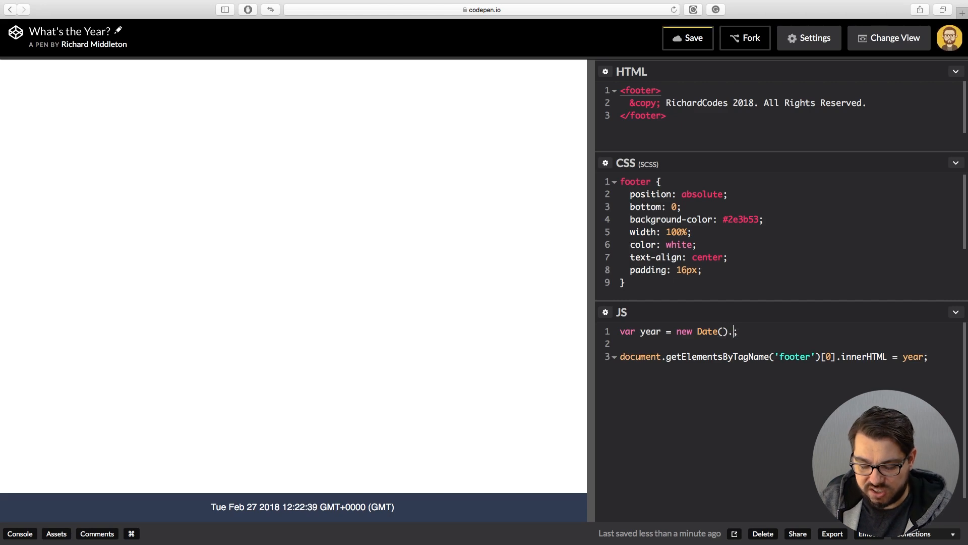
pyautogui.write('getMonth(')
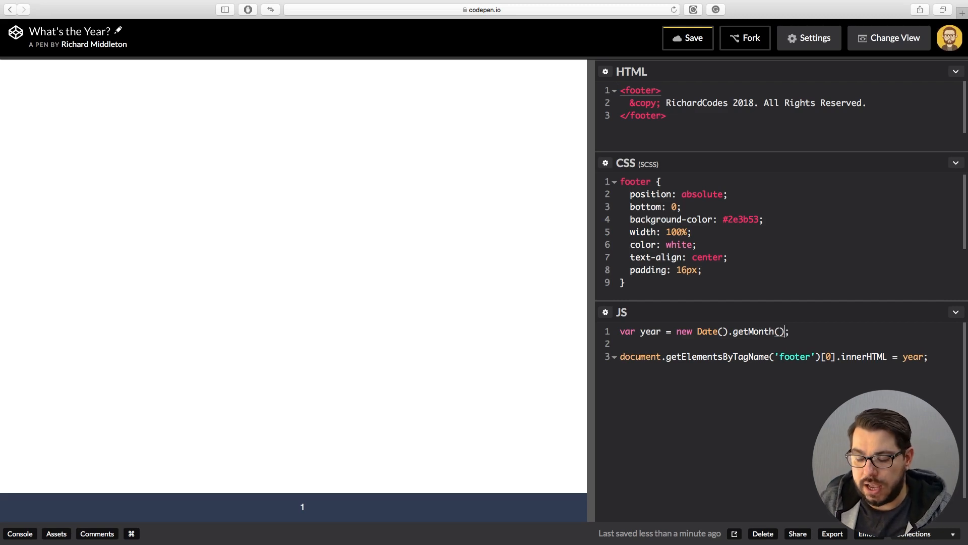
pyautogui.press('Backspace')
pyautogui.write('Full')
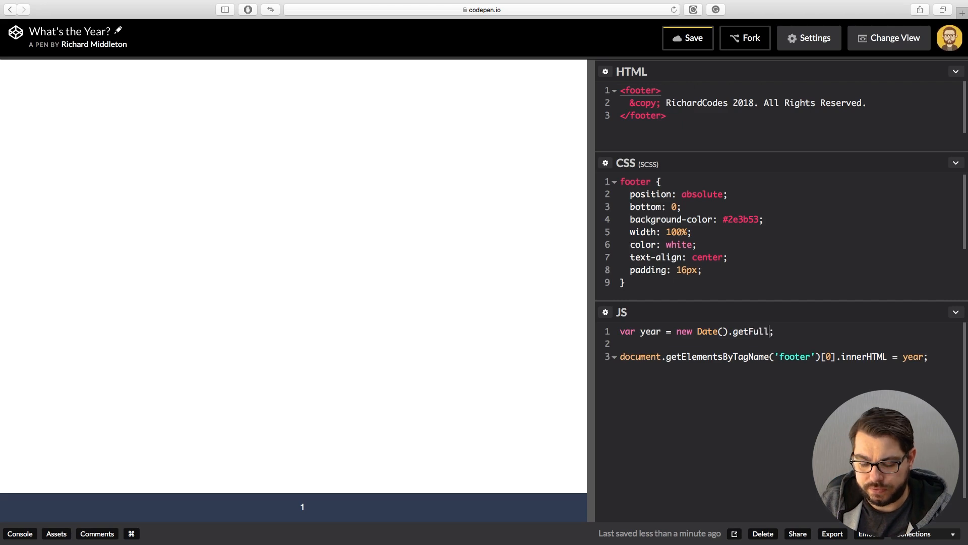
pyautogui.write('Year()')
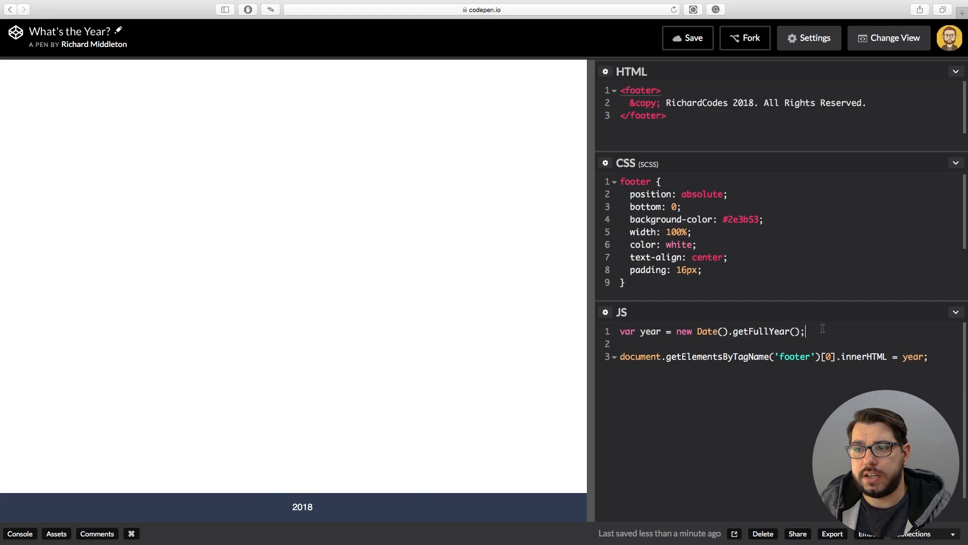
# Declare var date as a template string starting '&copy; RichardCodes'
pyautogui.write('var')
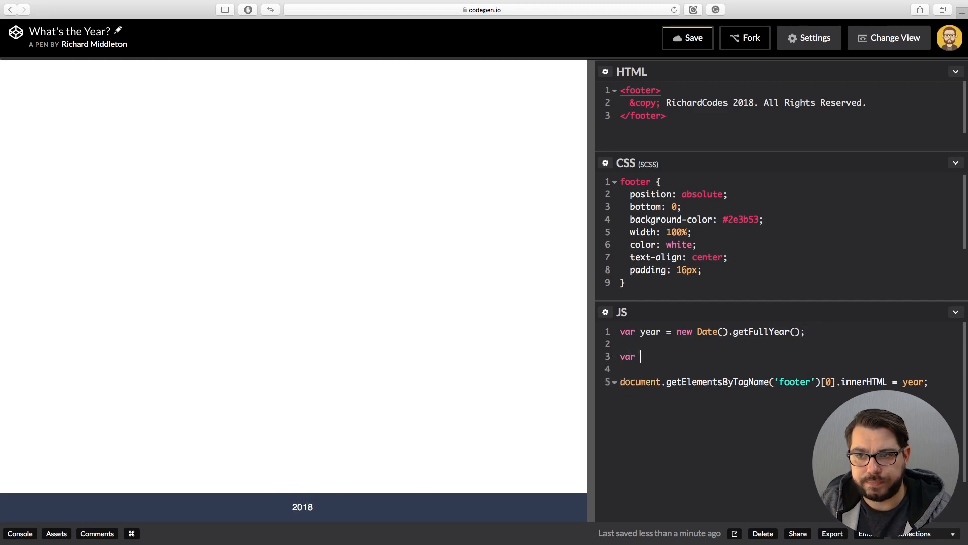
pyautogui.write('date')
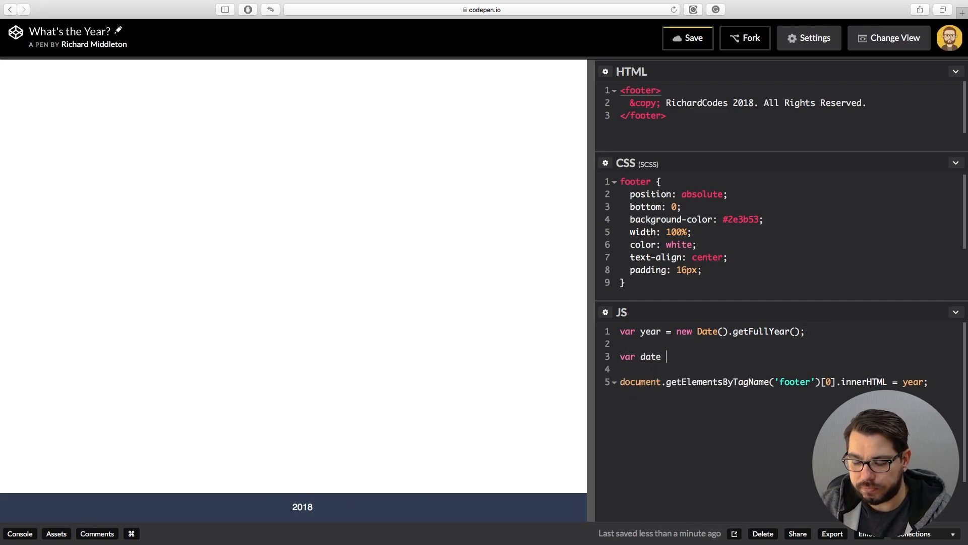
pyautogui.write('=')
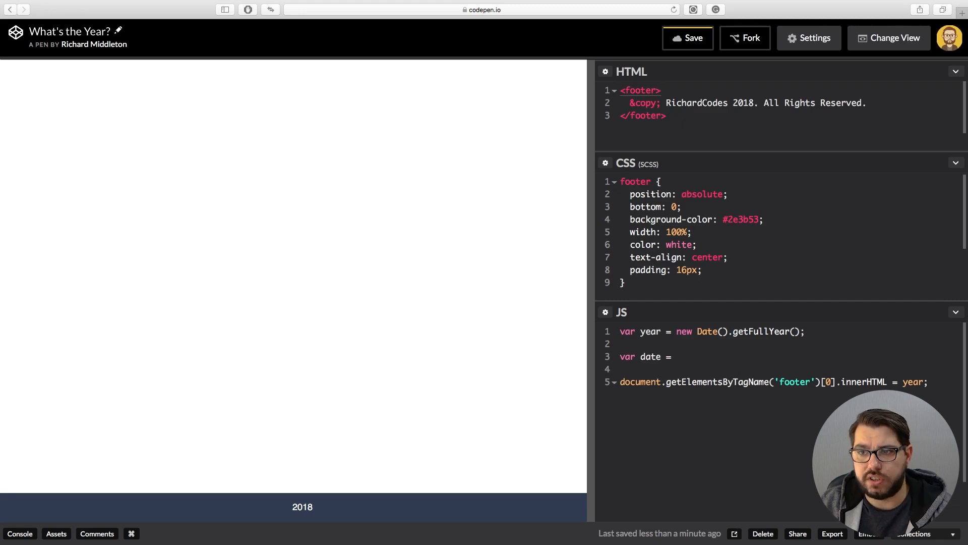
pyautogui.write('``')
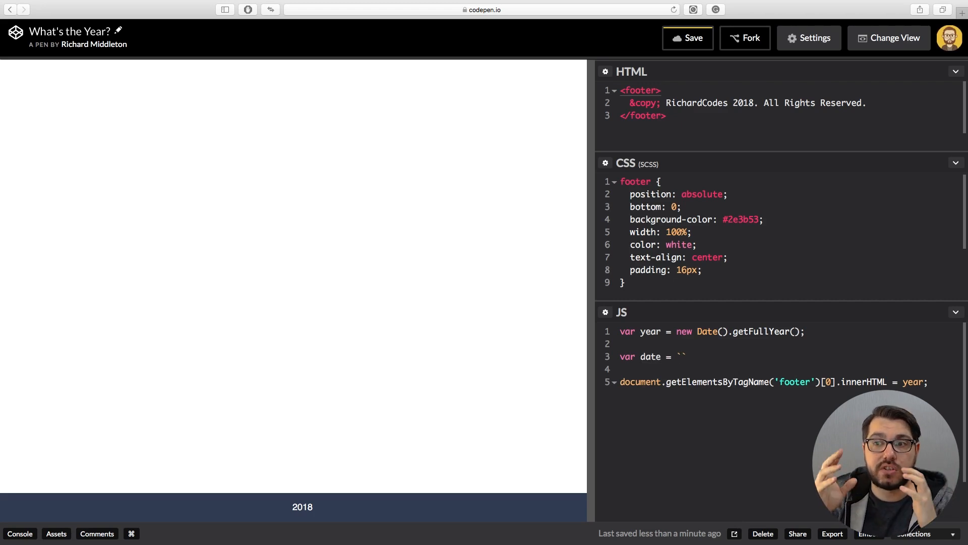
pyautogui.click(678, 356)
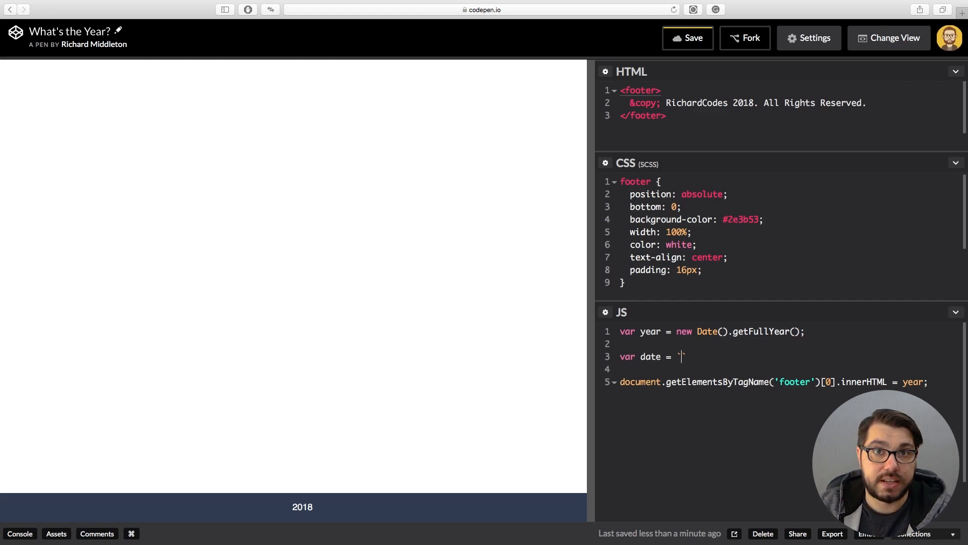
pyautogui.write('&copy;')
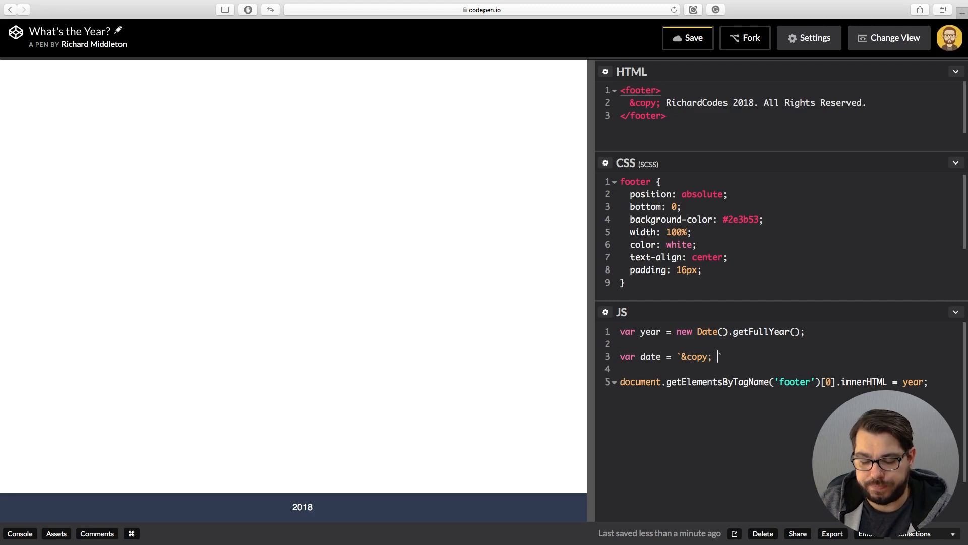
pyautogui.write('Richard')
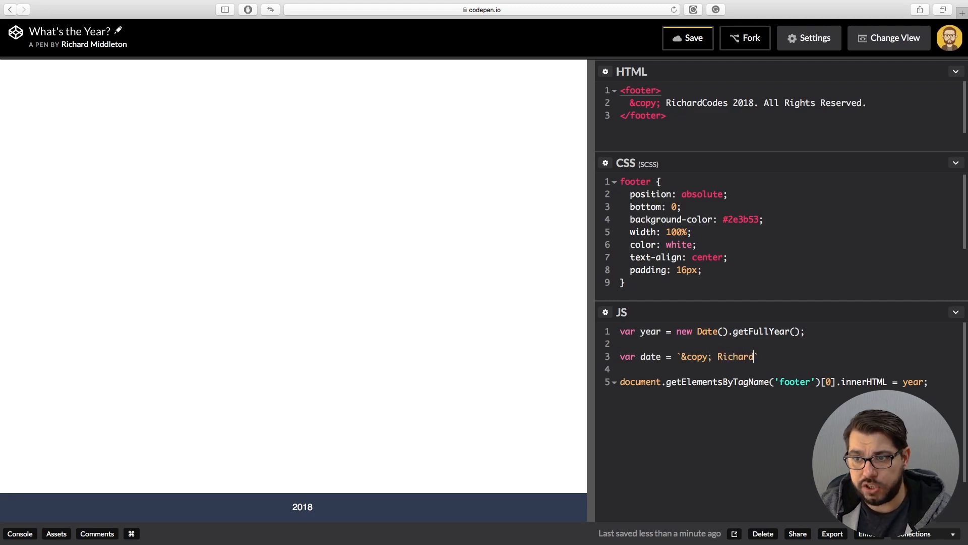
pyautogui.write('Codes')
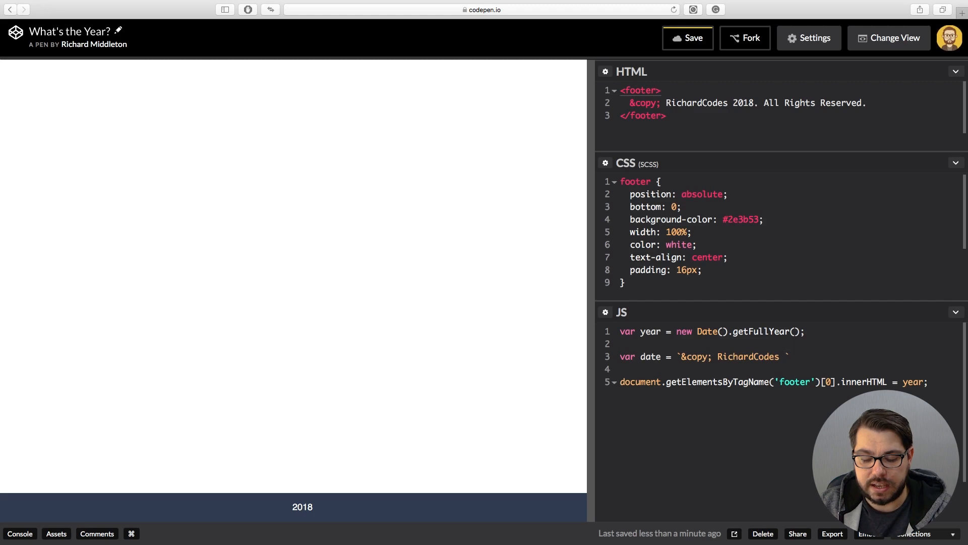
# Finish the string with '${year}. All Rights Reserved.' and assign date to the footer's innerHTML
pyautogui.write('${')
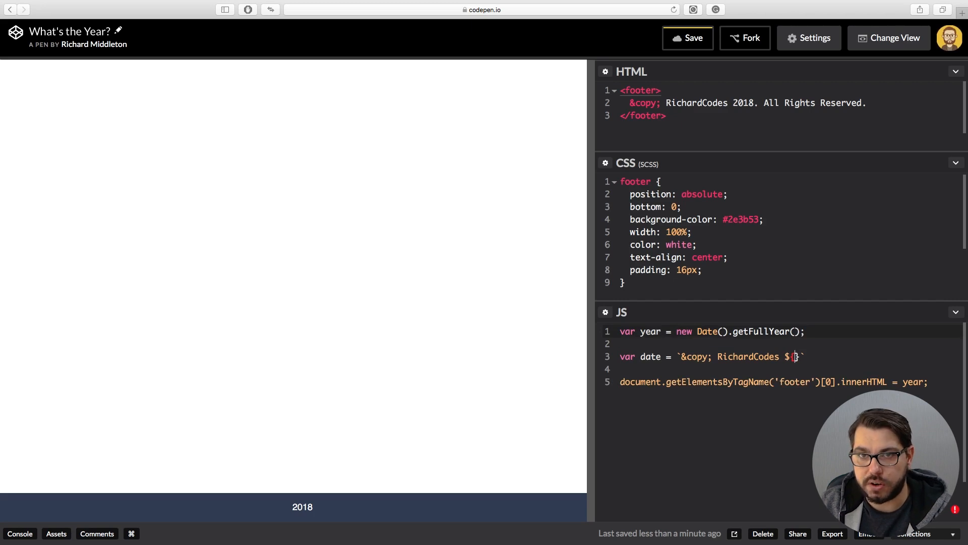
pyautogui.write('year')
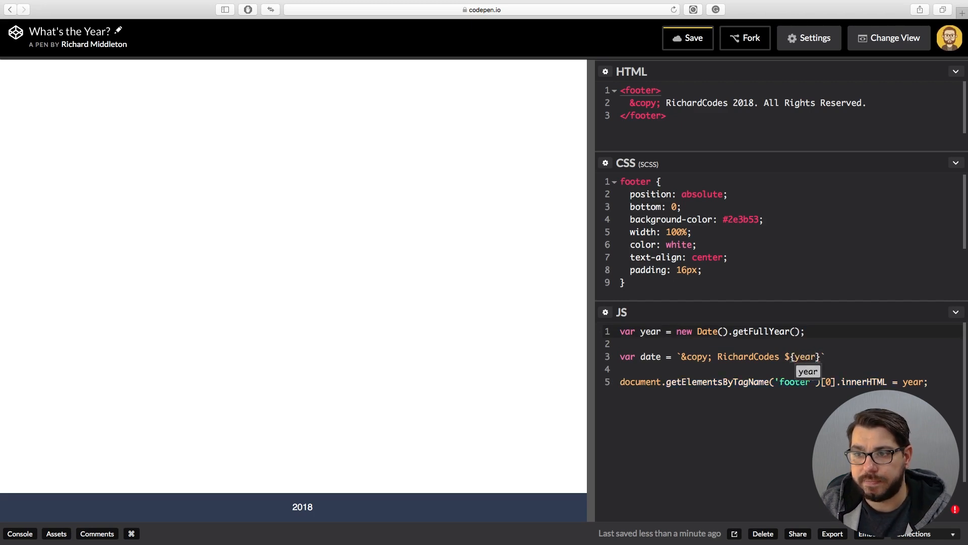
pyautogui.write('.')
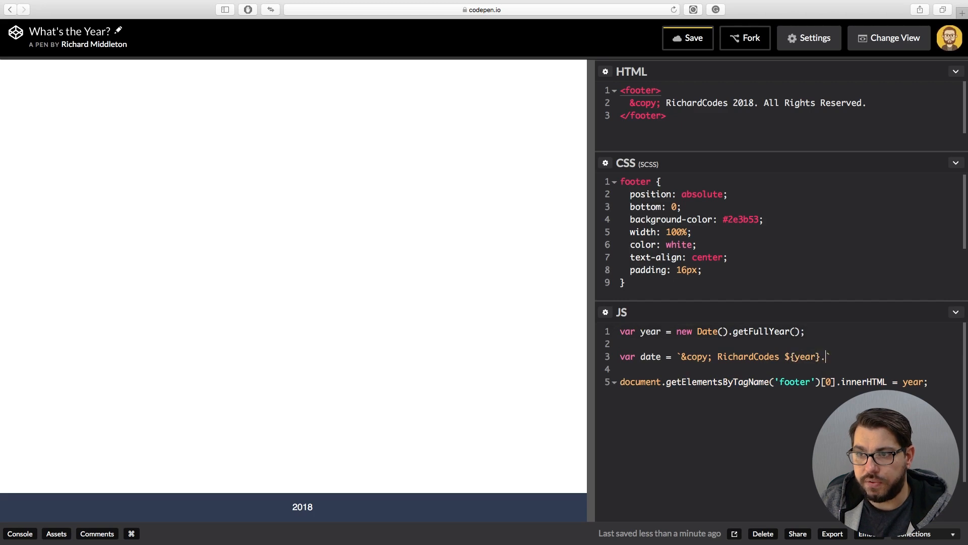
pyautogui.write('A')
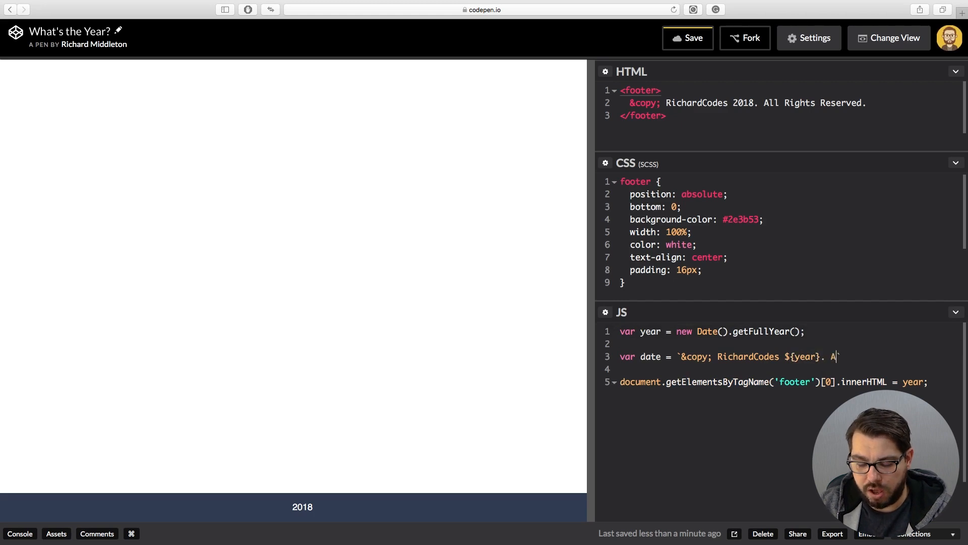
pyautogui.write('ll Rights')
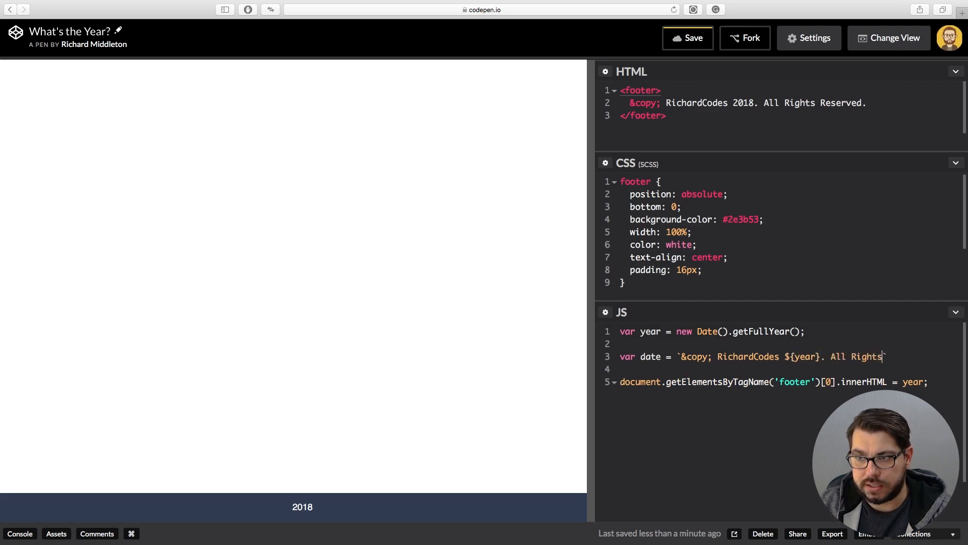
pyautogui.write('Reserved.')
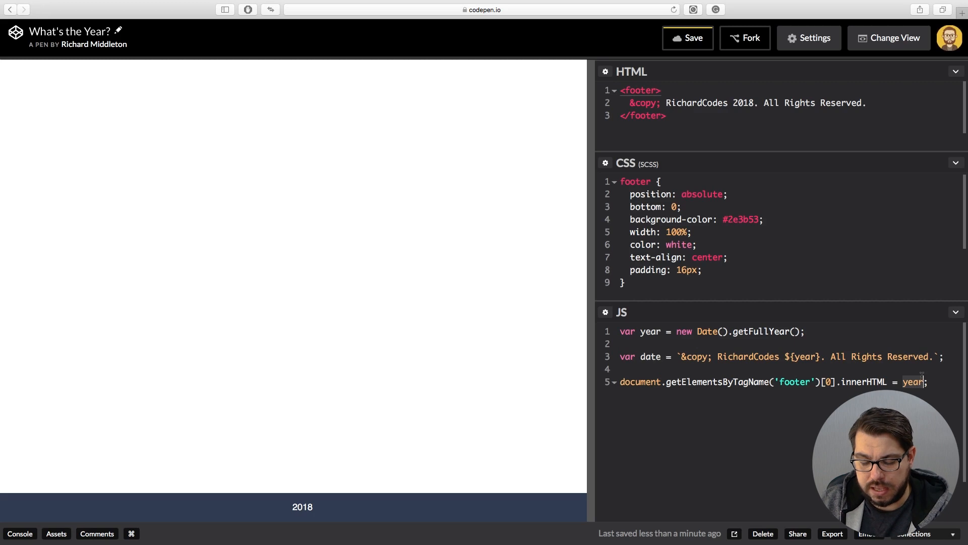
pyautogui.write('date')
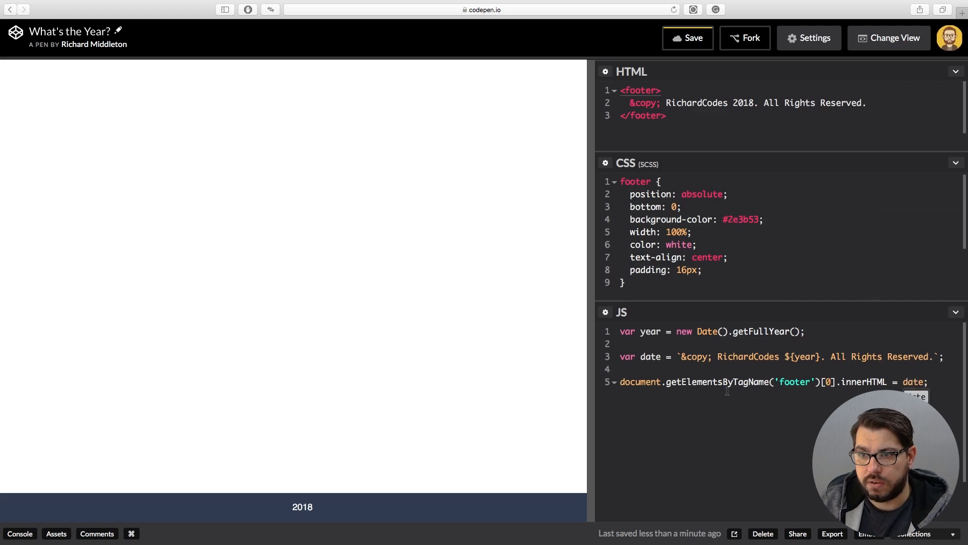